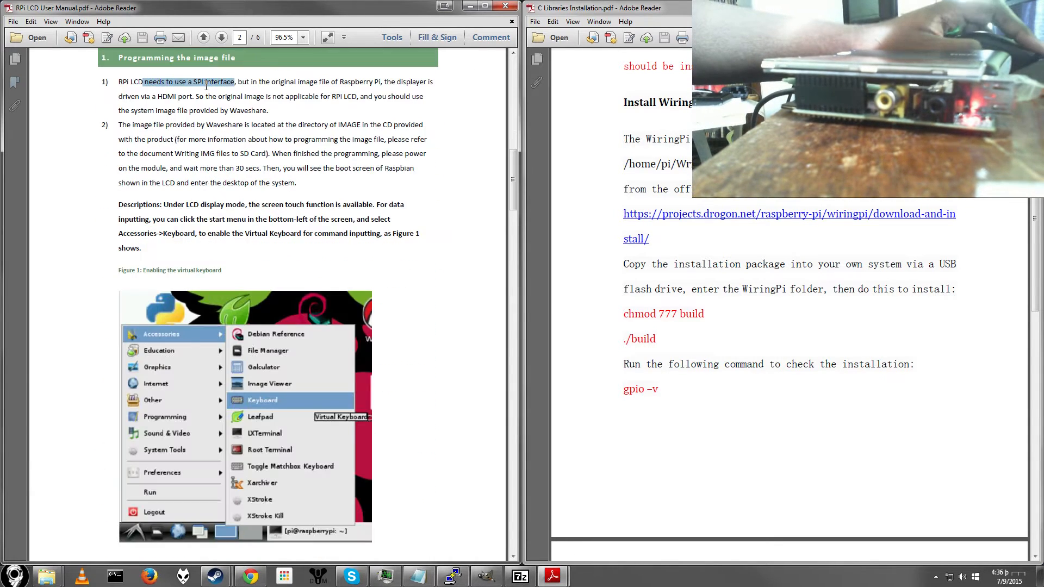
Highlight the 'Programming the image file' paragraph and return to page 1 of the manual
{"action": "left_click_drag", "start_coordinate": [169, 124], "coordinate": [224, 205]}
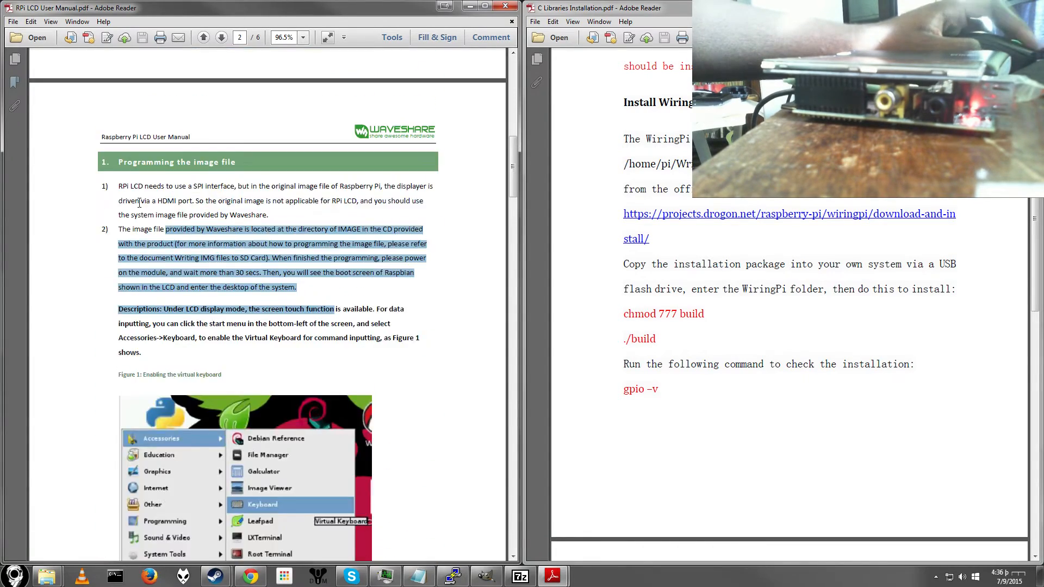
{"action": "left_click", "coordinate": [204, 37]}
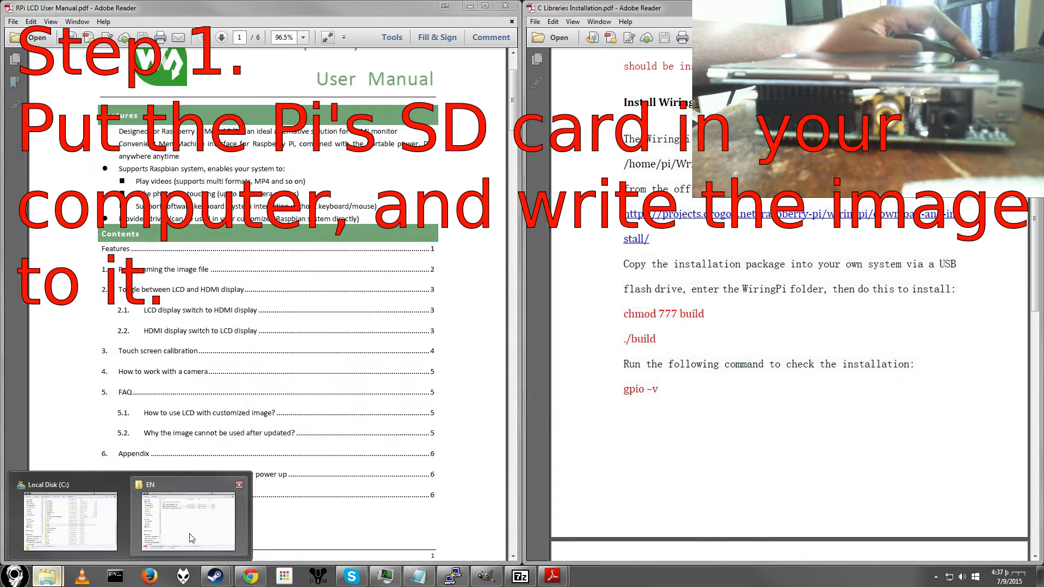
Browse into the disc's IMAGE folder holding LCD4-150303.img and continue without scanning the boot card
{"action": "left_click", "coordinate": [190, 519]}
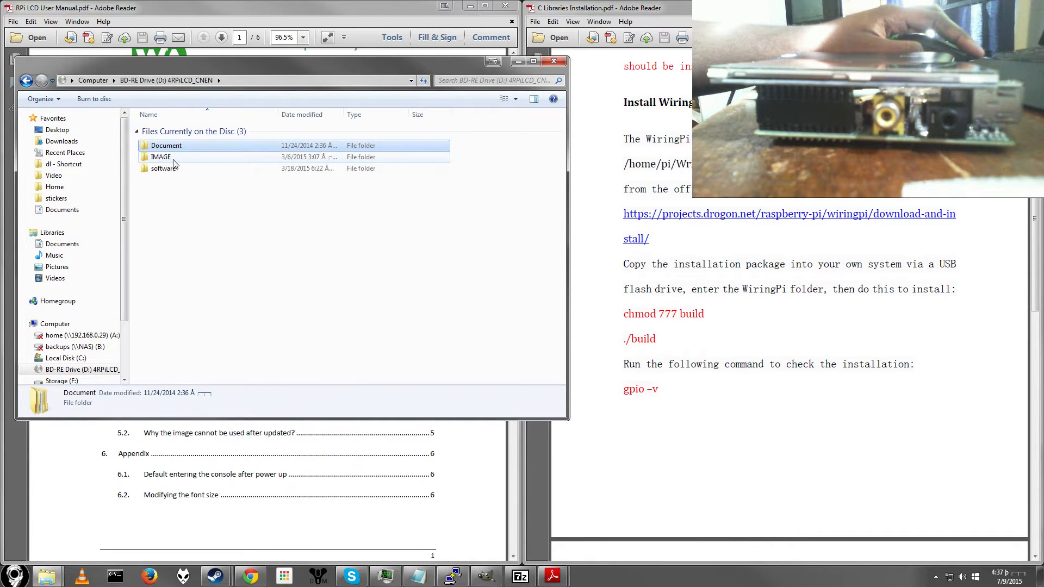
{"action": "double_click", "coordinate": [164, 167]}
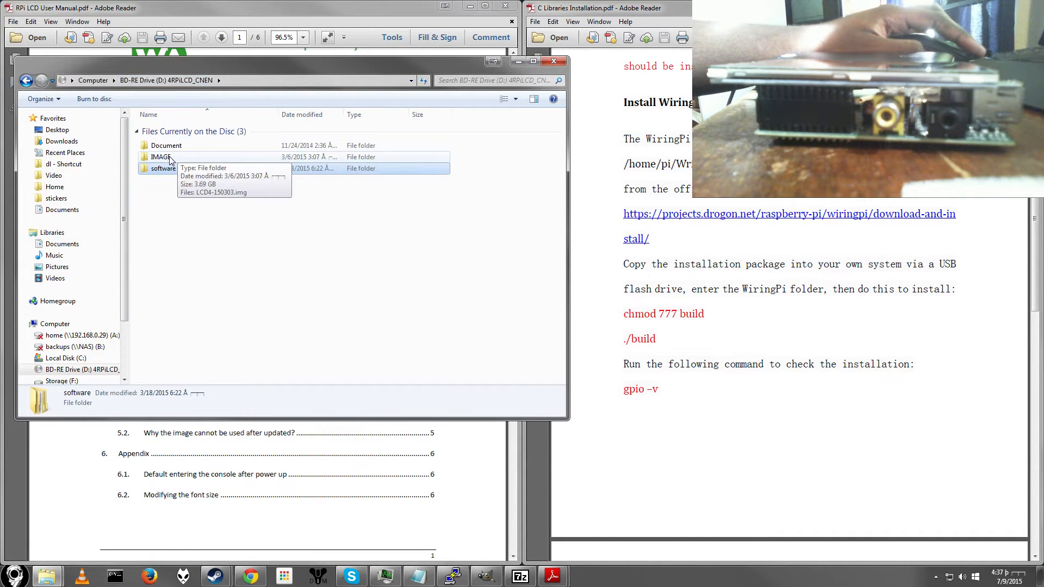
{"action": "double_click", "coordinate": [158, 156]}
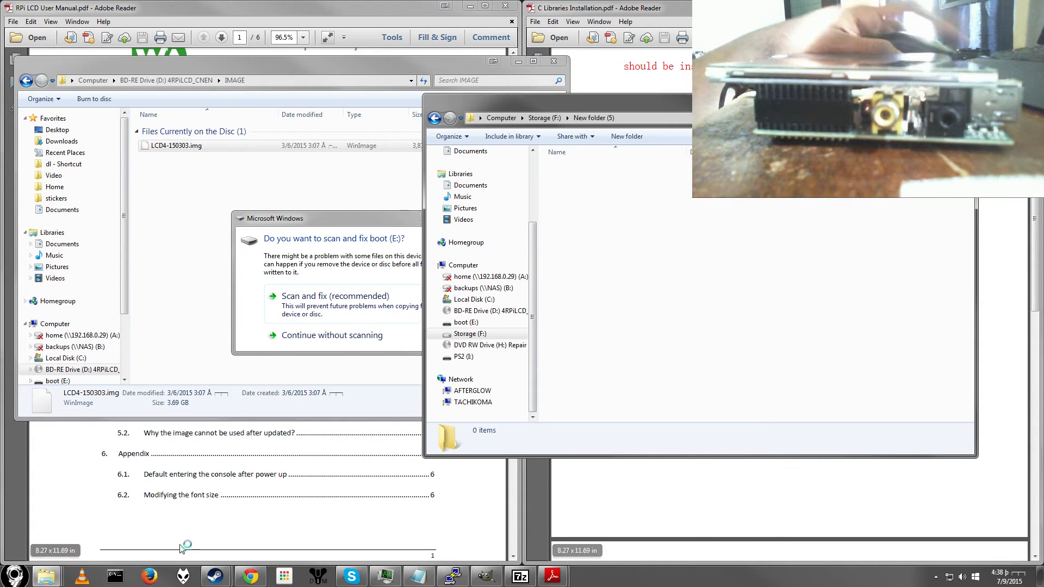
{"action": "left_click", "coordinate": [332, 335]}
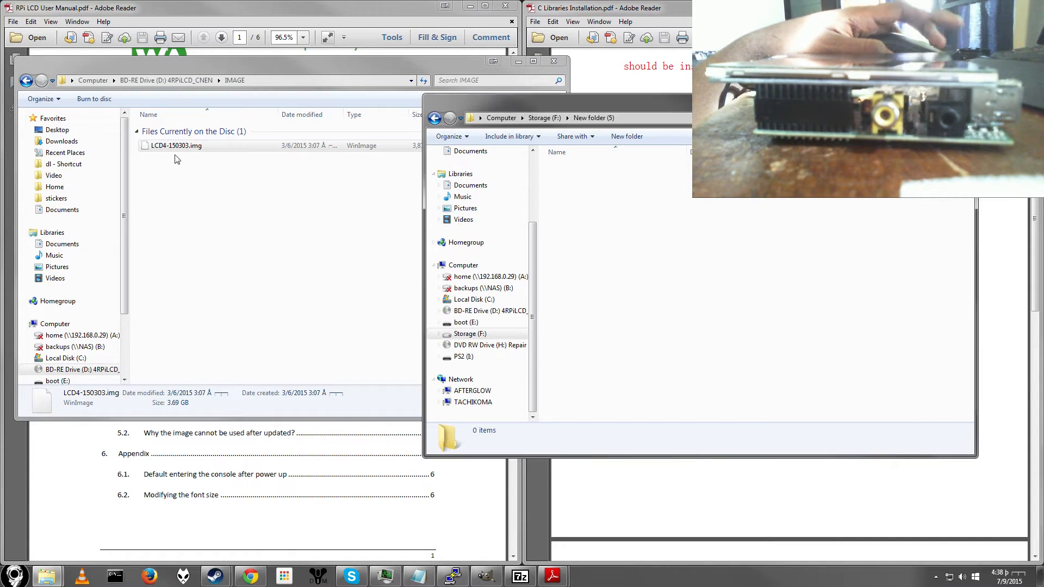
Copy LCD4-150303.img into F:\New folder (5) and launch Win32DiskImager.exe from its ImageWriter folder
{"action": "left_click_drag", "start_coordinate": [176, 144], "coordinate": [619, 226]}
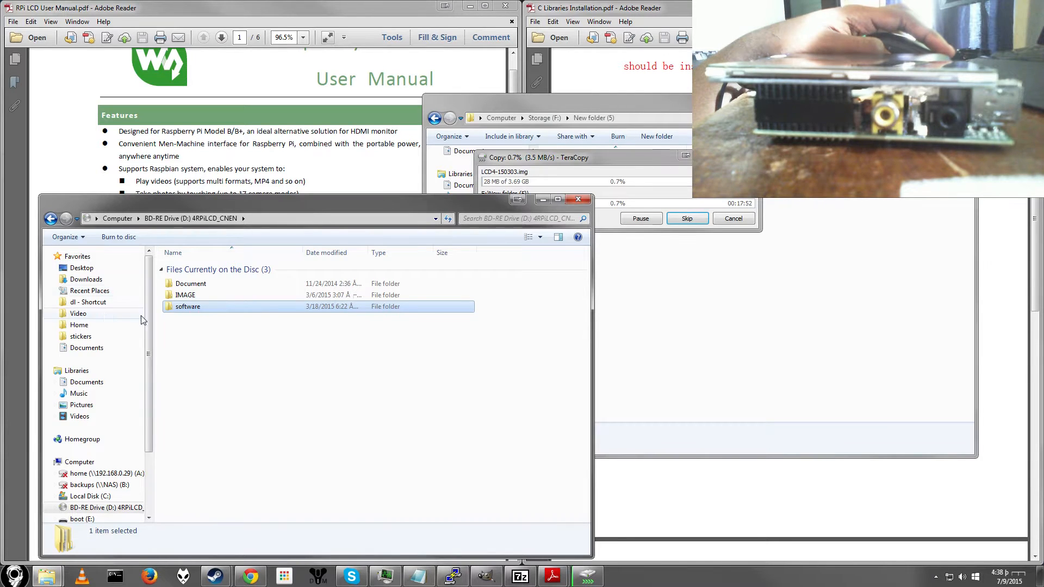
{"action": "double_click", "coordinate": [187, 307]}
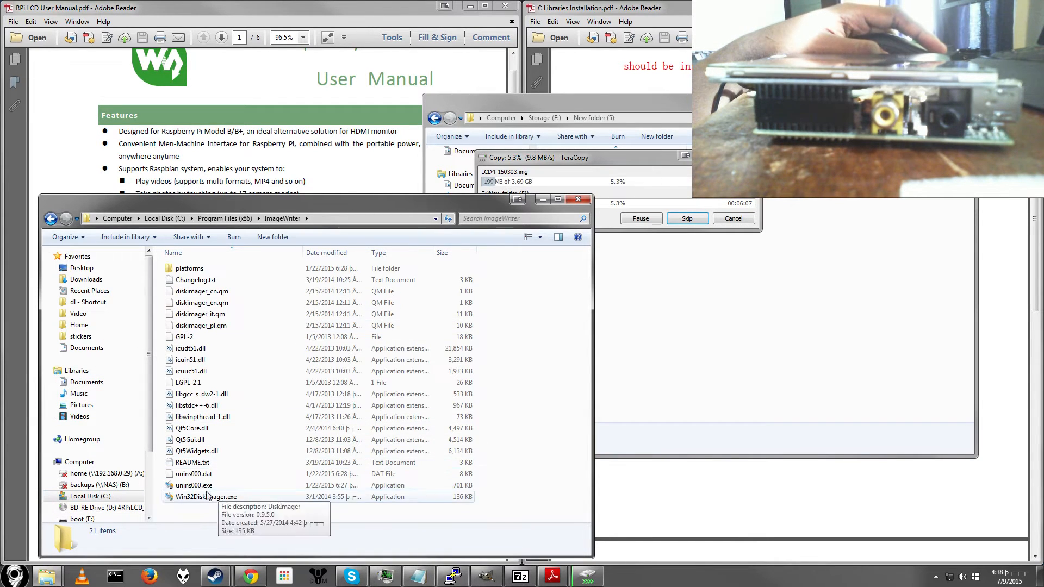
{"action": "left_click", "coordinate": [207, 497]}
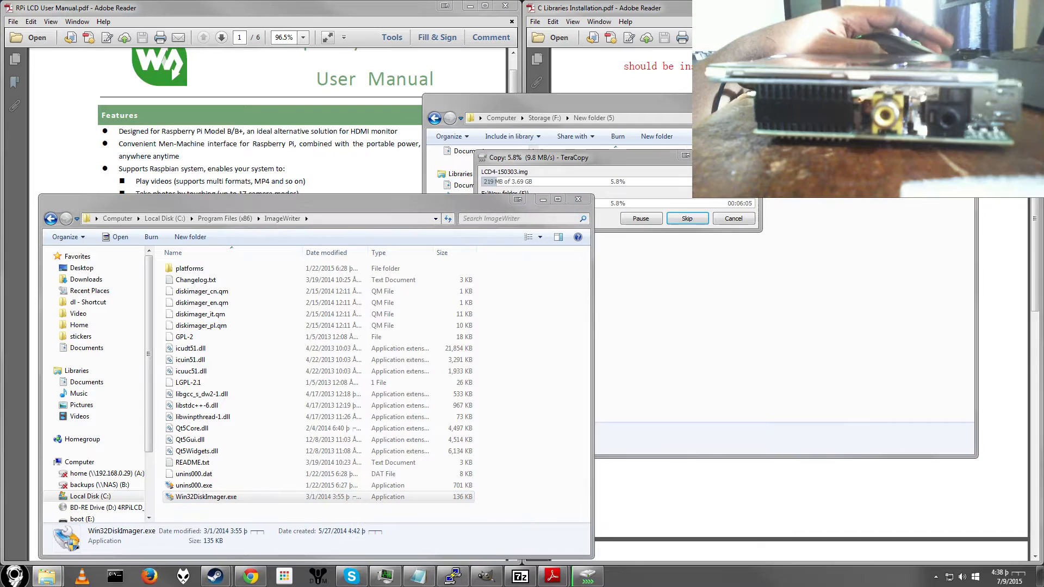
{"action": "double_click", "coordinate": [206, 496]}
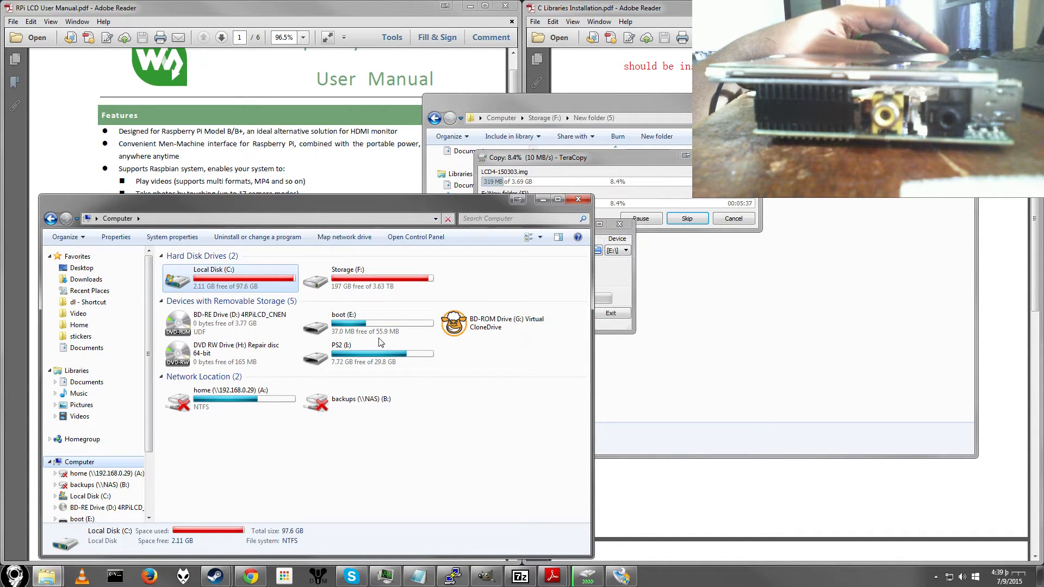
{"action": "mouse_move", "coordinate": [351, 336]}
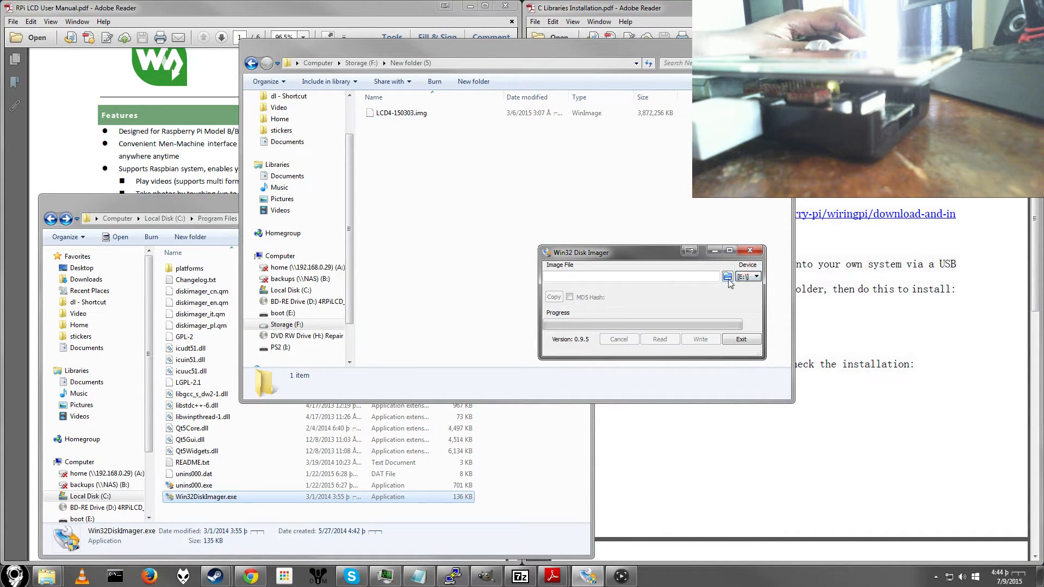
Select LCD4-150303.img from F:\New folder (5) and confirm writing it to the boot SD card
{"action": "left_click", "coordinate": [728, 276]}
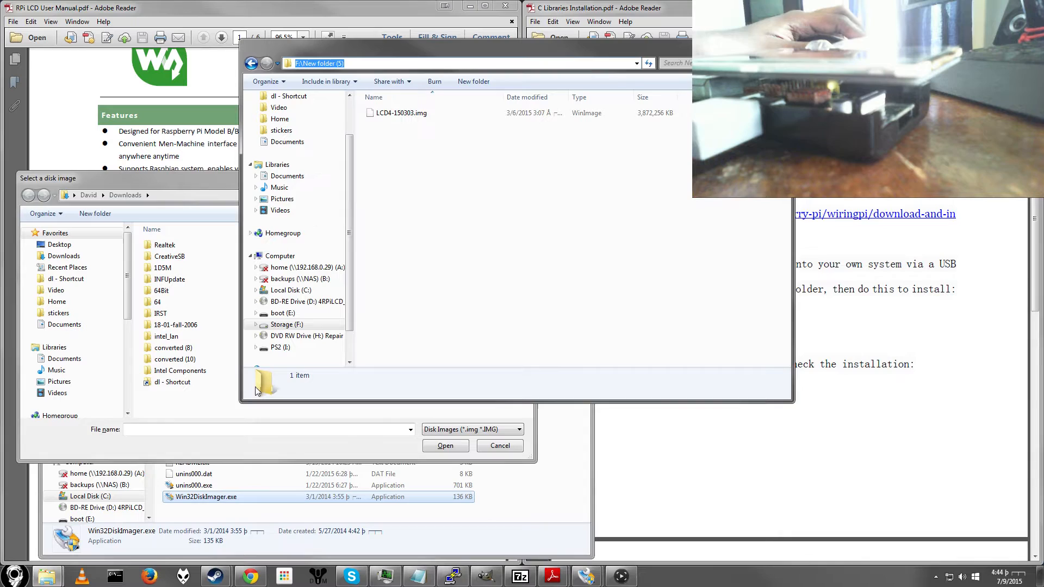
{"action": "right_click", "coordinate": [178, 429]}
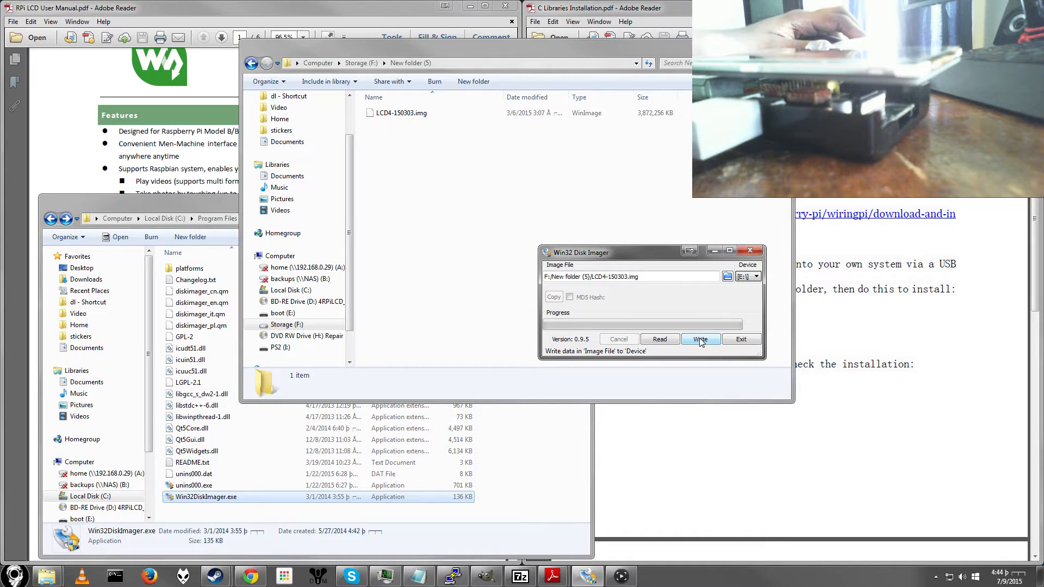
{"action": "left_click", "coordinate": [700, 339]}
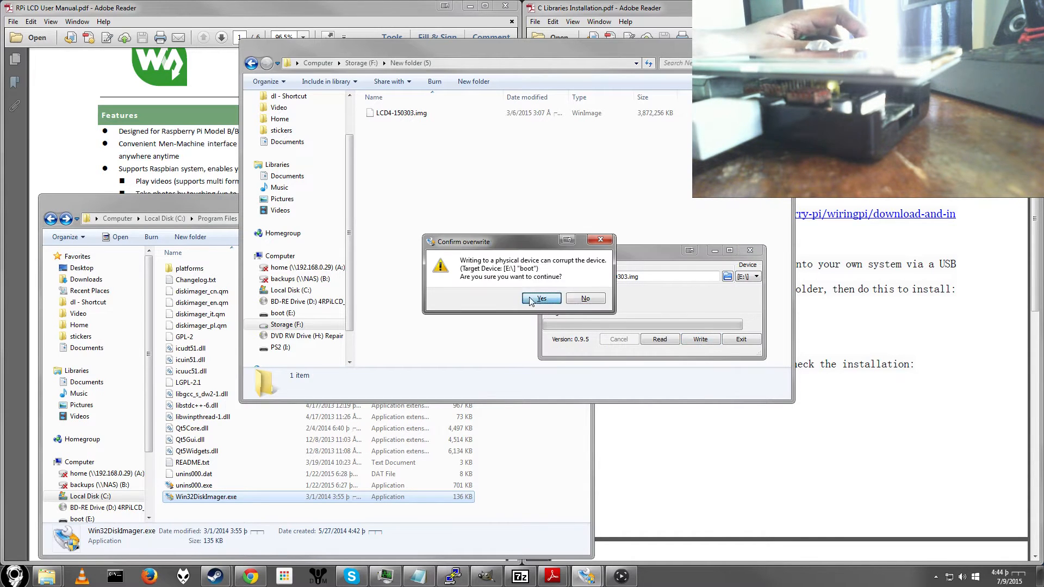
{"action": "left_click", "coordinate": [541, 298]}
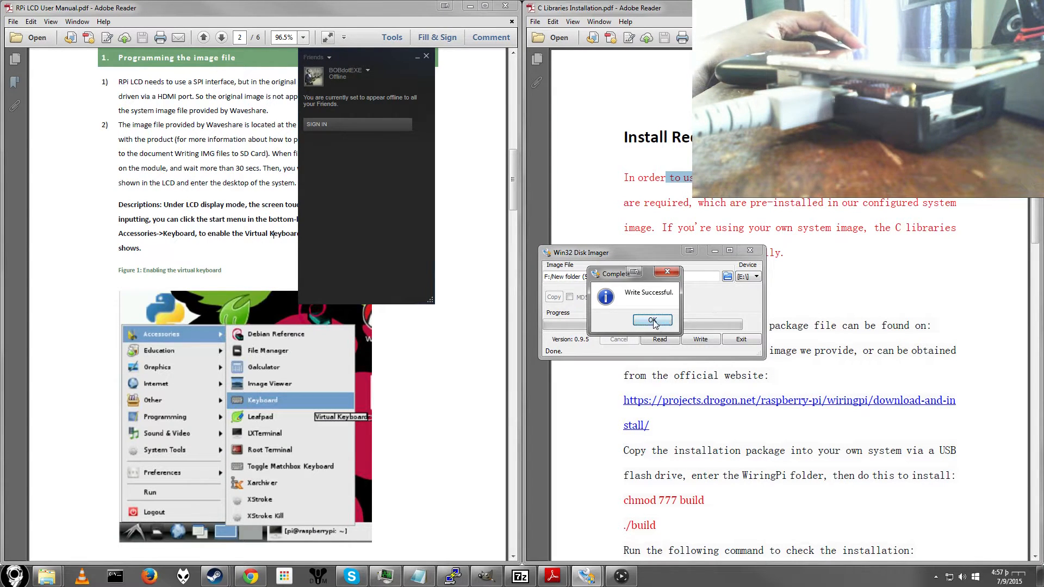
{"action": "left_click", "coordinate": [651, 319]}
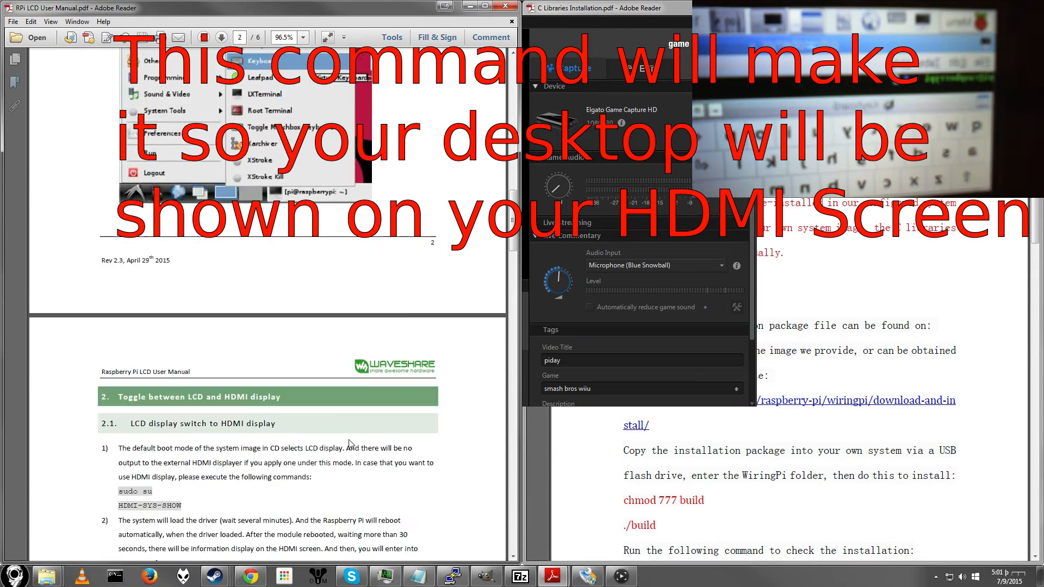
{"action": "scroll", "scroll_direction": "down", "scroll_amount": 3}
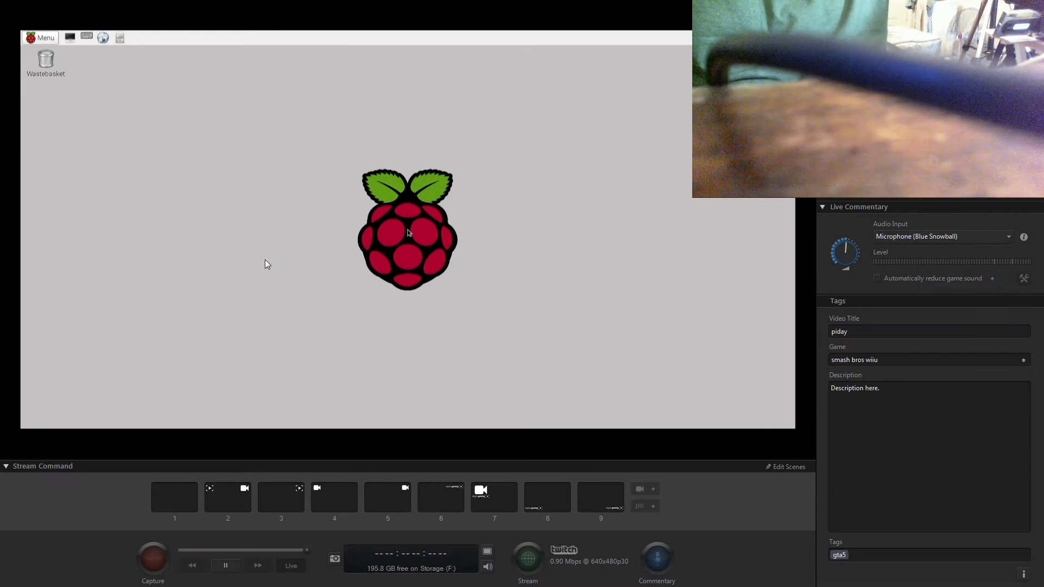
{"action": "mouse_move", "coordinate": [248, 265]}
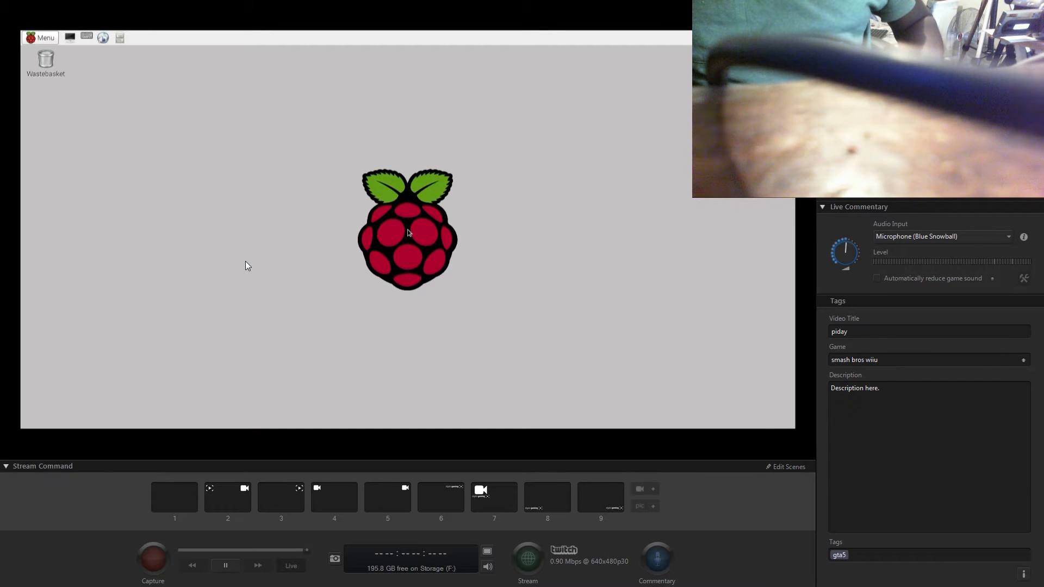
Return from the Elgato capture preview of the Pi desktop to the Adobe Reader manual
{"action": "left_click", "coordinate": [43, 37]}
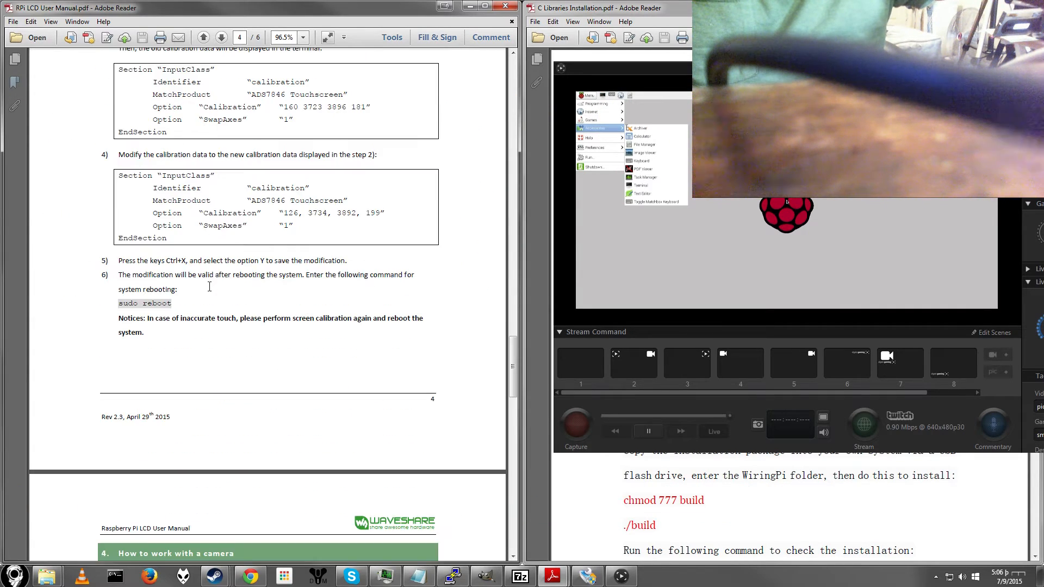
Scroll the manual down from touch calibration to page 5's camera and FAQ sections
{"action": "scroll", "scroll_direction": "down", "scroll_amount": 3}
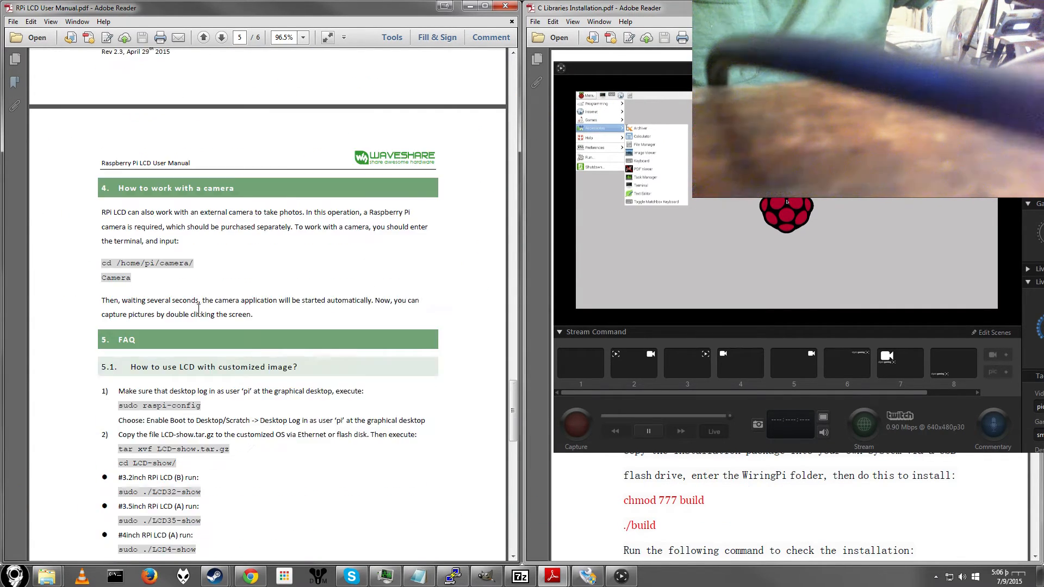
{"action": "scroll", "scroll_direction": "down", "scroll_amount": 3}
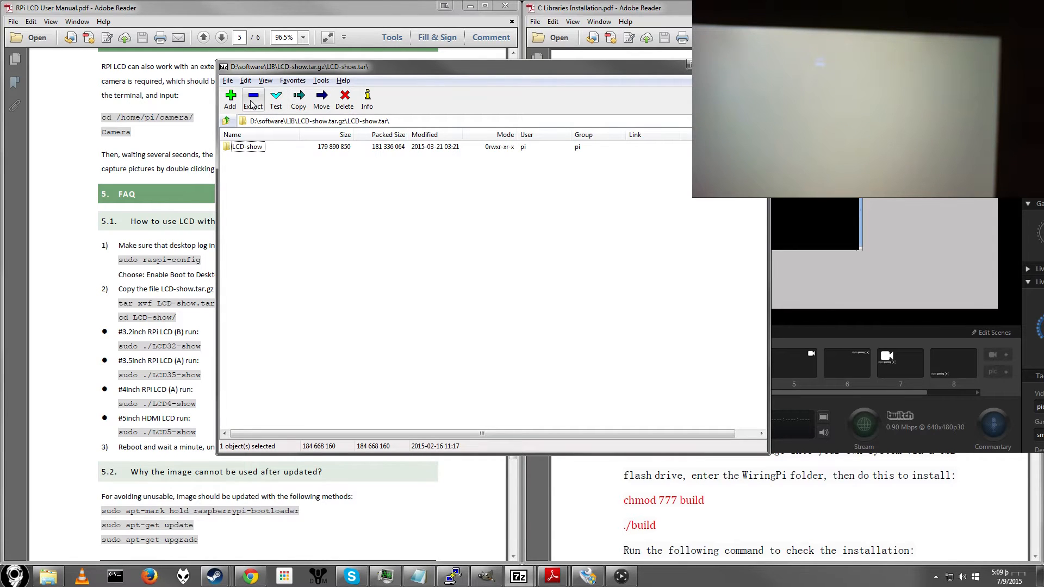
Browse the LCD-show folder inside LCD-show.tar in 7-Zip
{"action": "double_click", "coordinate": [248, 146]}
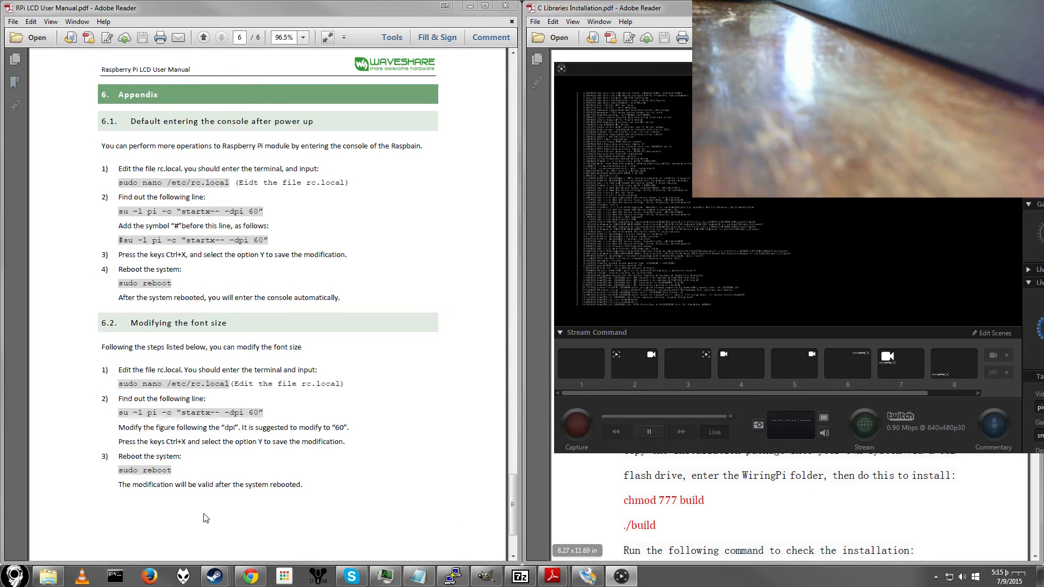
{"action": "mouse_move", "coordinate": [409, 398]}
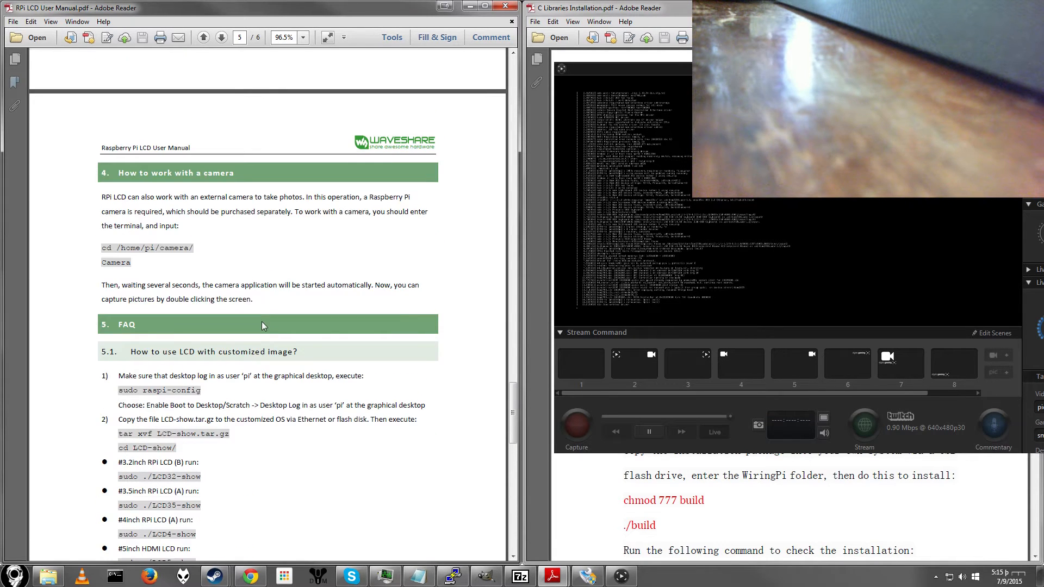
Go back to page 3's LCD/HDMI toggle commands and select the HDMI-SYS-SHOW text
{"action": "left_click", "coordinate": [204, 37]}
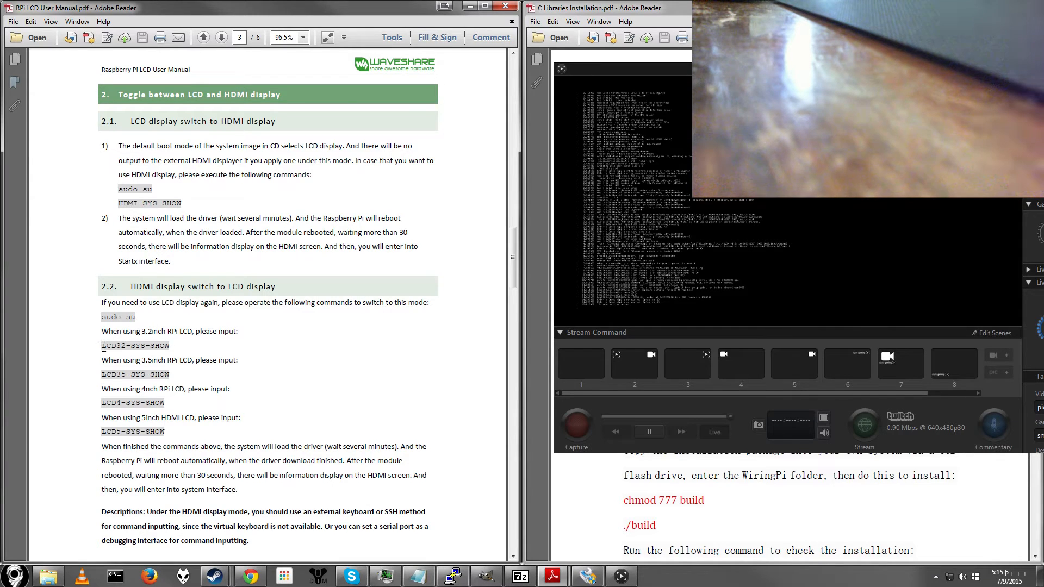
{"action": "mouse_move", "coordinate": [108, 207]}
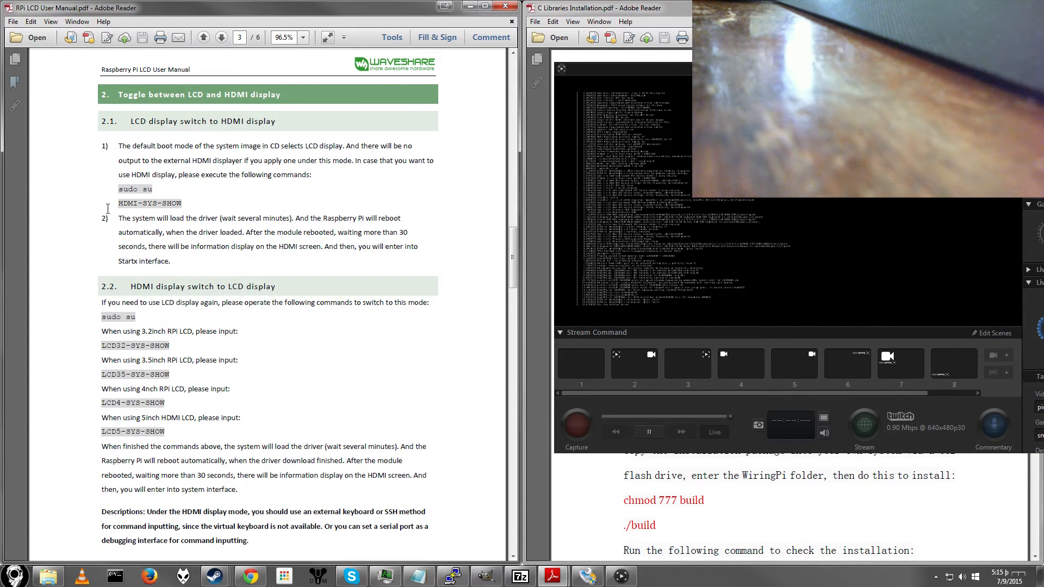
{"action": "double_click", "coordinate": [150, 203]}
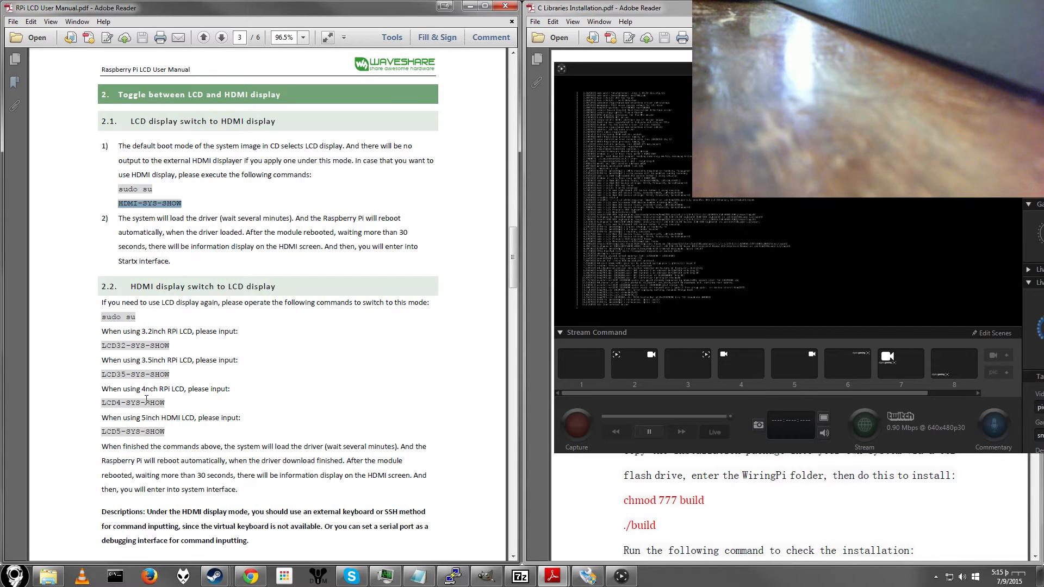
{"action": "left_click_drag", "start_coordinate": [203, 389], "coordinate": [132, 403]}
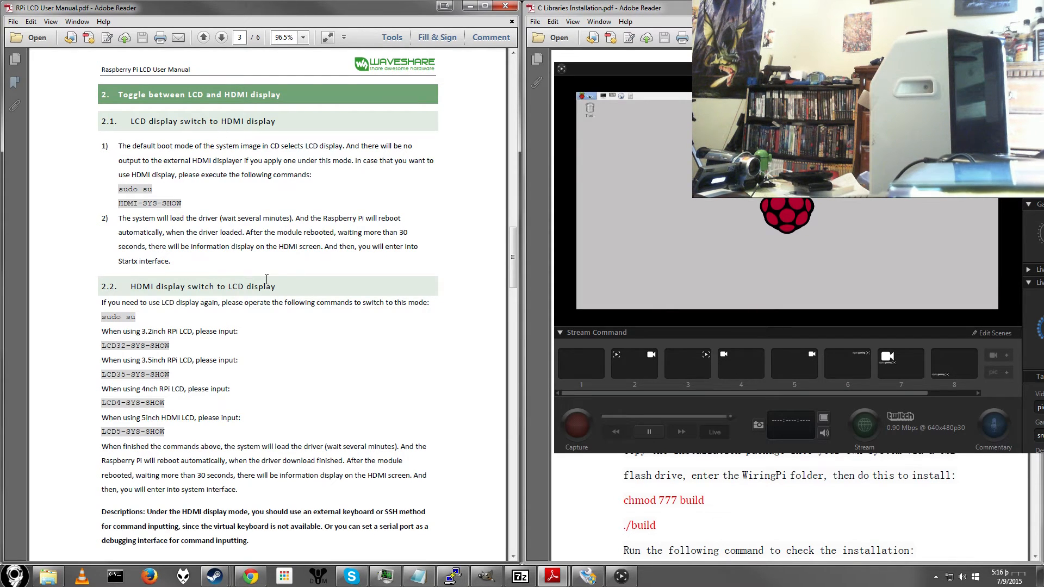
In Leafpad on the Pi desktop, write '#! /bin/sh' followed by a 'sudo HDMI-SYS-SHOW' line
{"action": "left_click", "coordinate": [586, 96]}
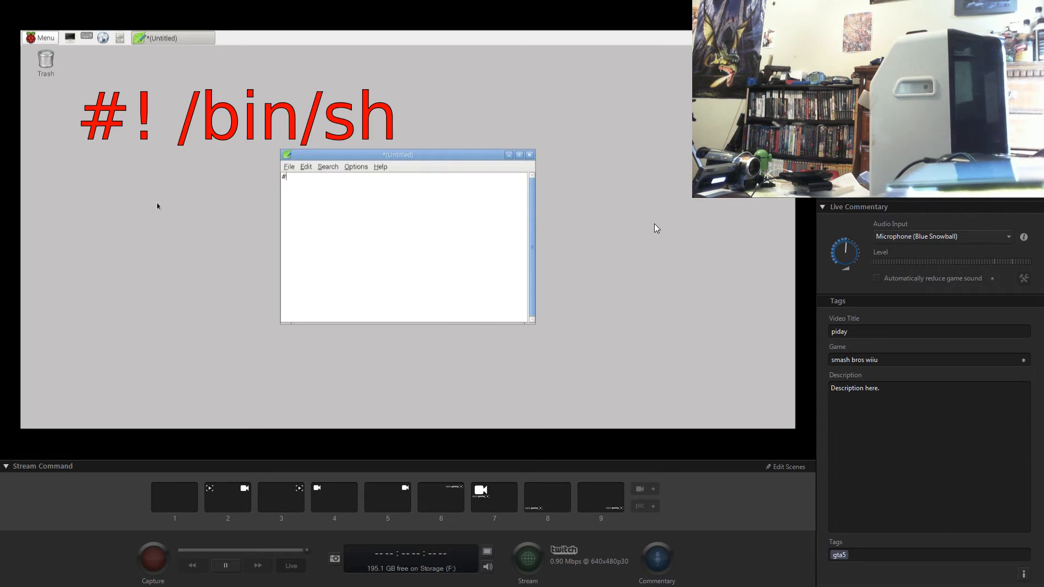
{"action": "mouse_move", "coordinate": [180, 217]}
{"action": "type", "text": "!"}
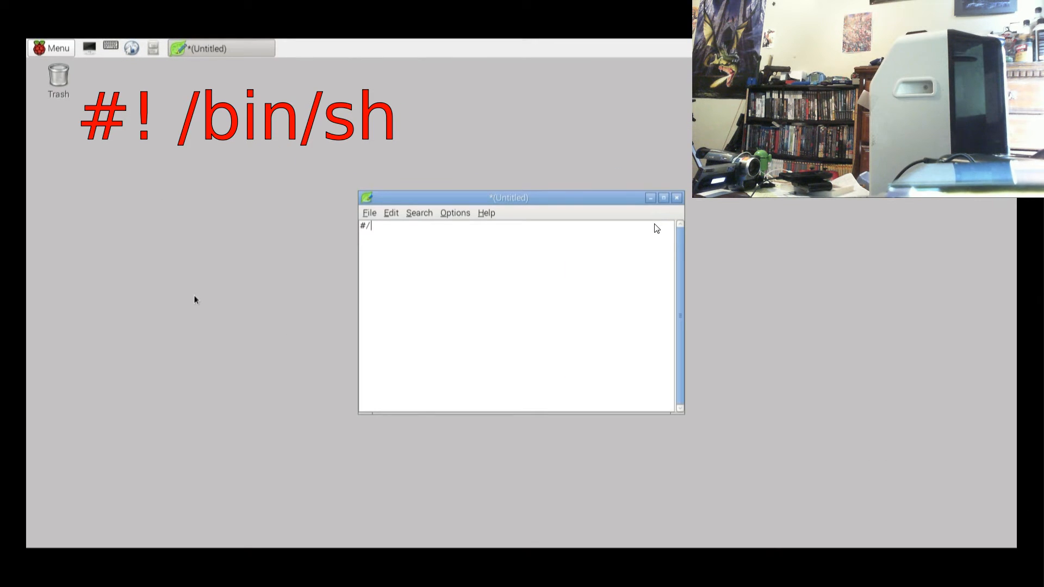
{"action": "type", "text": "bin/sh"}
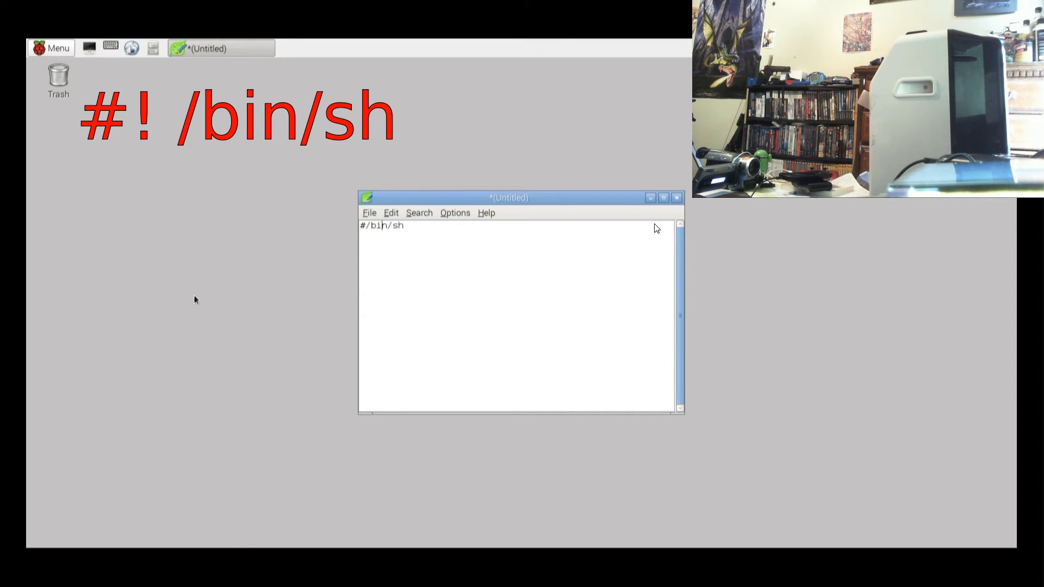
{"action": "type", "text": "!"}
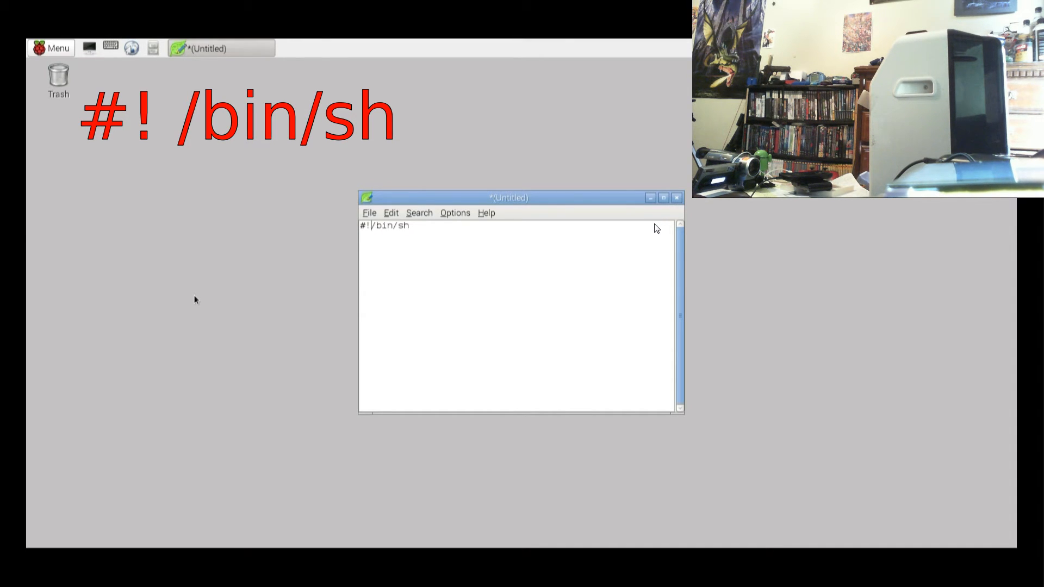
{"action": "type", "text": "\" \""}
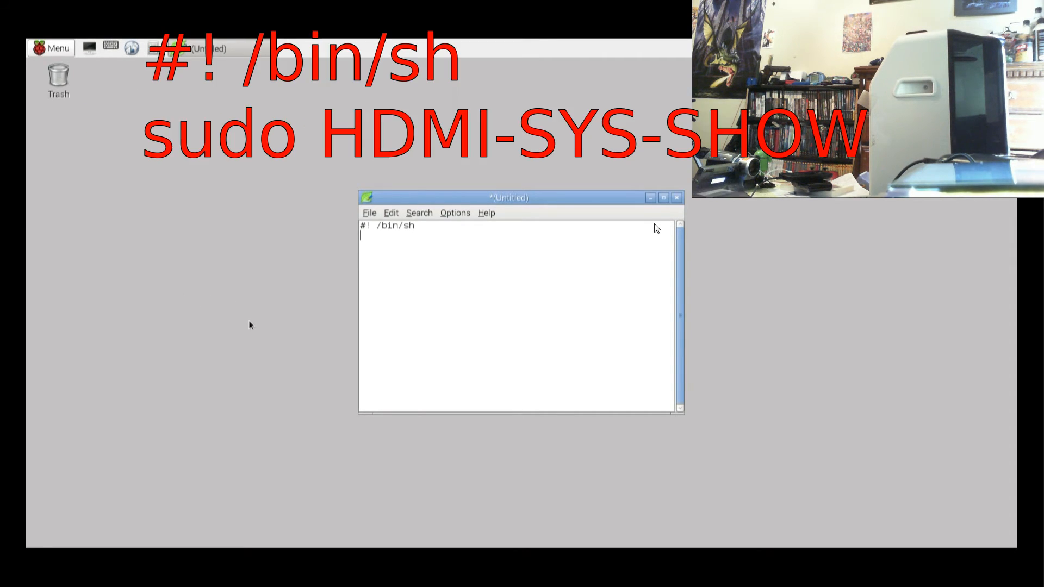
{"action": "type", "text": "sudo"}
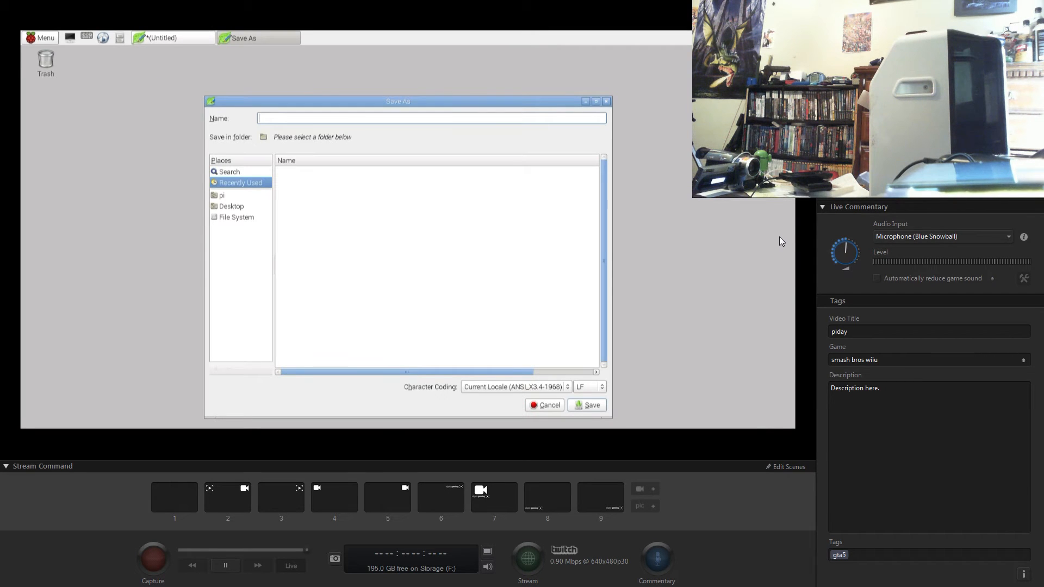
Save switch_to_hdmi.sh to the Desktop, then save the LCD4-SYS-SHOW variant as switch_to_LCD.sh
{"action": "left_click", "coordinate": [231, 206]}
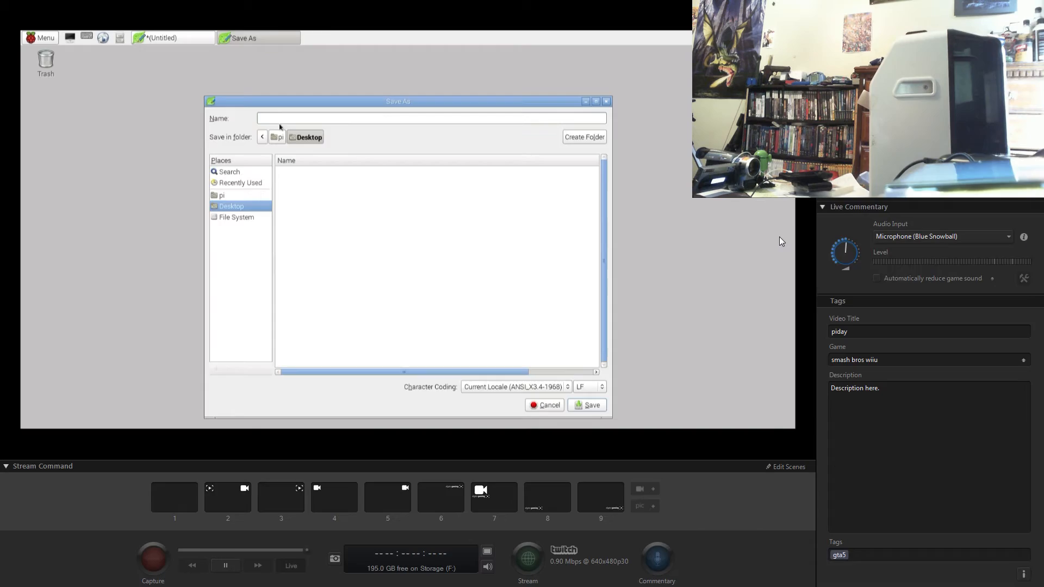
{"action": "type", "text": "switch to hdmi"}
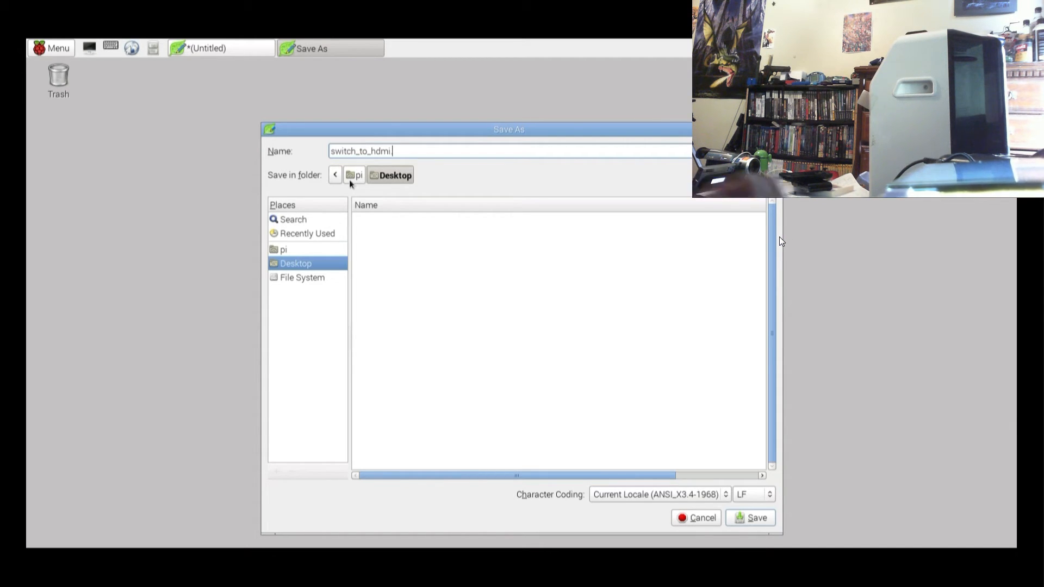
{"action": "type", "text": ".sh"}
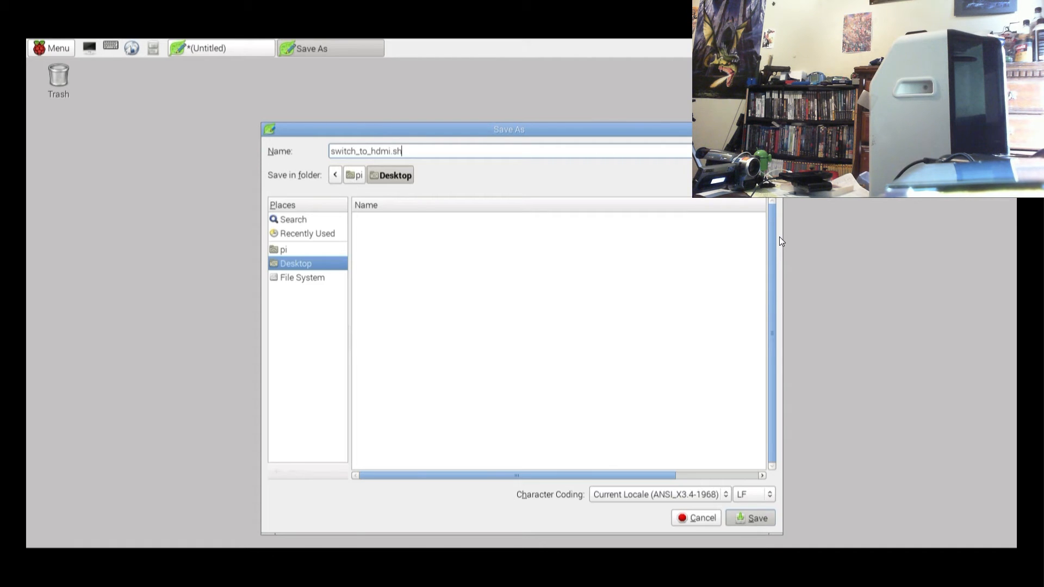
{"action": "left_click", "coordinate": [755, 517]}
{"action": "type", "text": "LCD"}
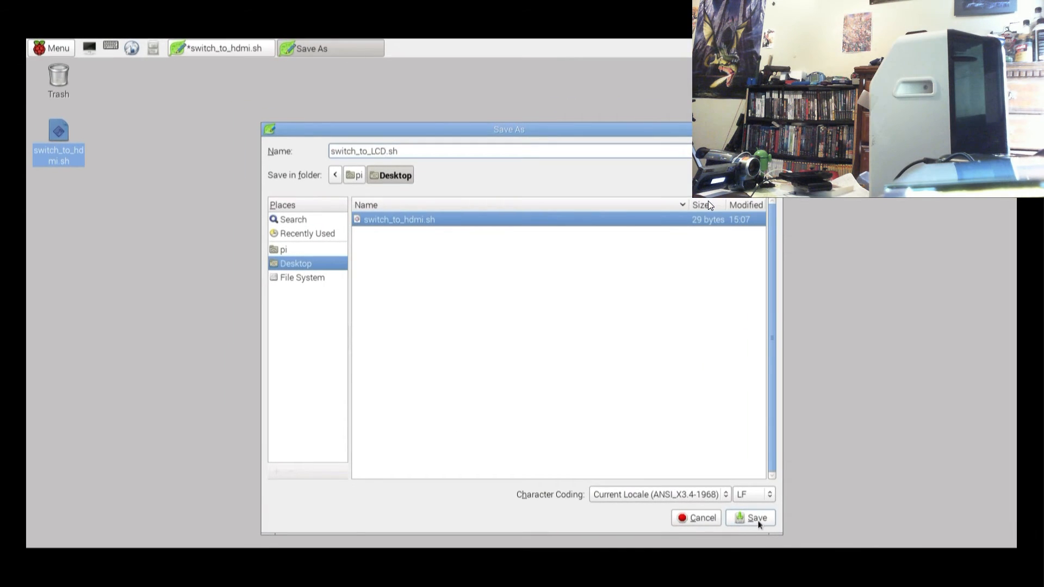
{"action": "left_click", "coordinate": [756, 518]}
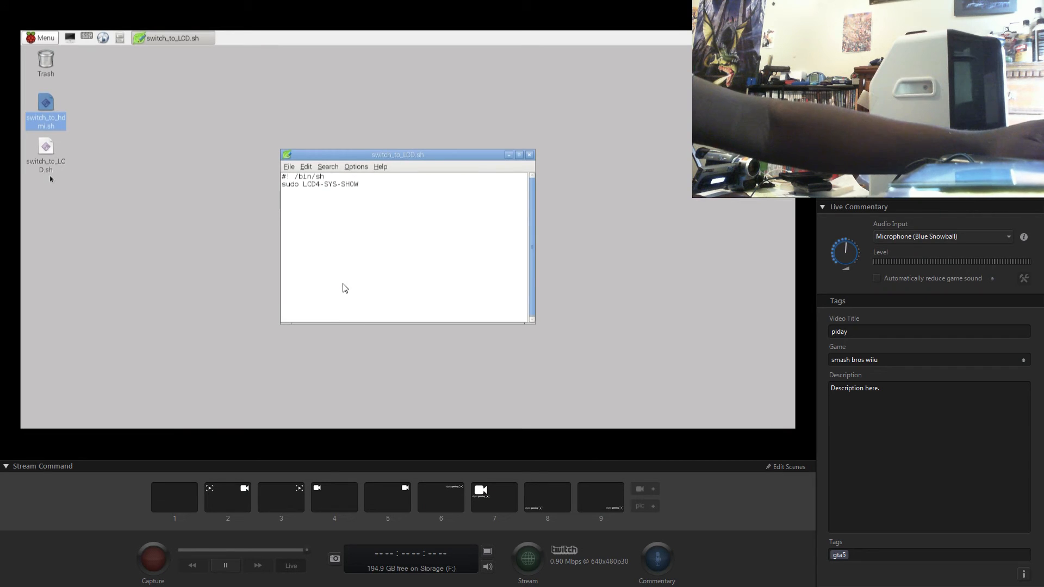
{"action": "mouse_move", "coordinate": [411, 274]}
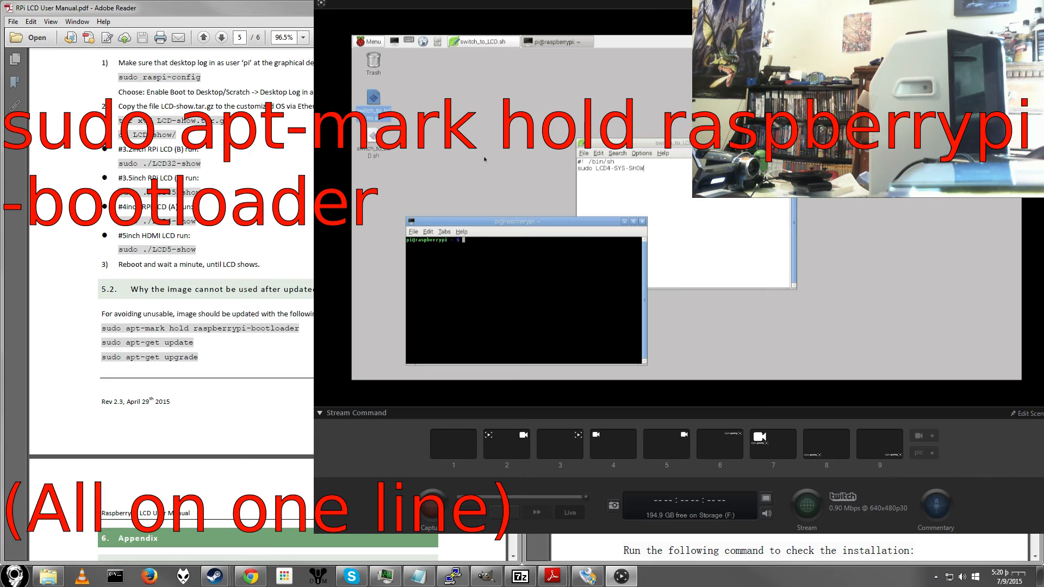
Run 'sudo apt-mark hold raspberrypi-bootloader' so the bootloader package is held back from upgrades
{"action": "type", "text": "sudo apt-mark hold"}
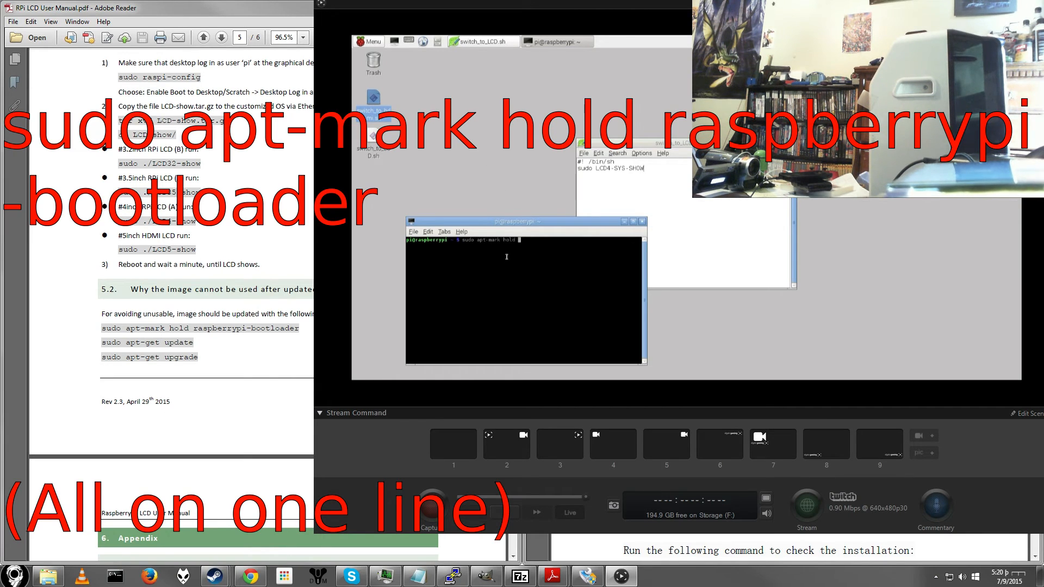
{"action": "type", "text": "raspberrypi-bootloader"}
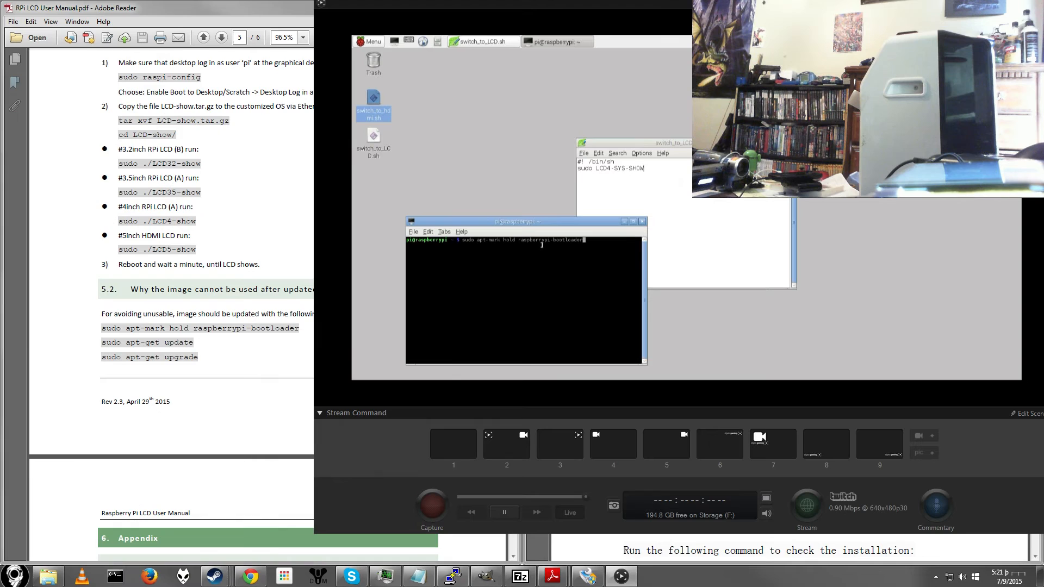
{"action": "key", "text": "Return"}
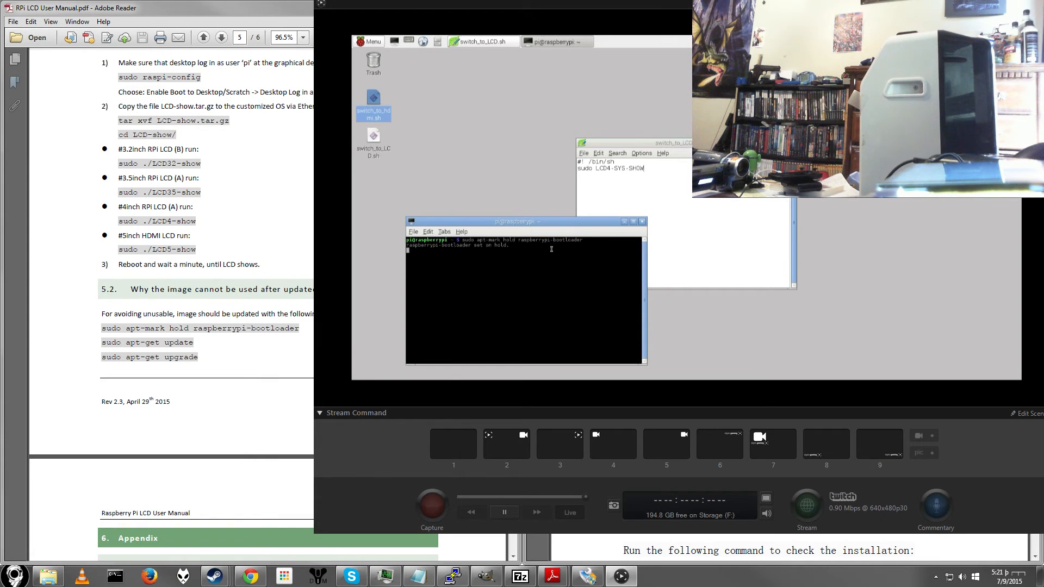
{"action": "key", "text": "Return"}
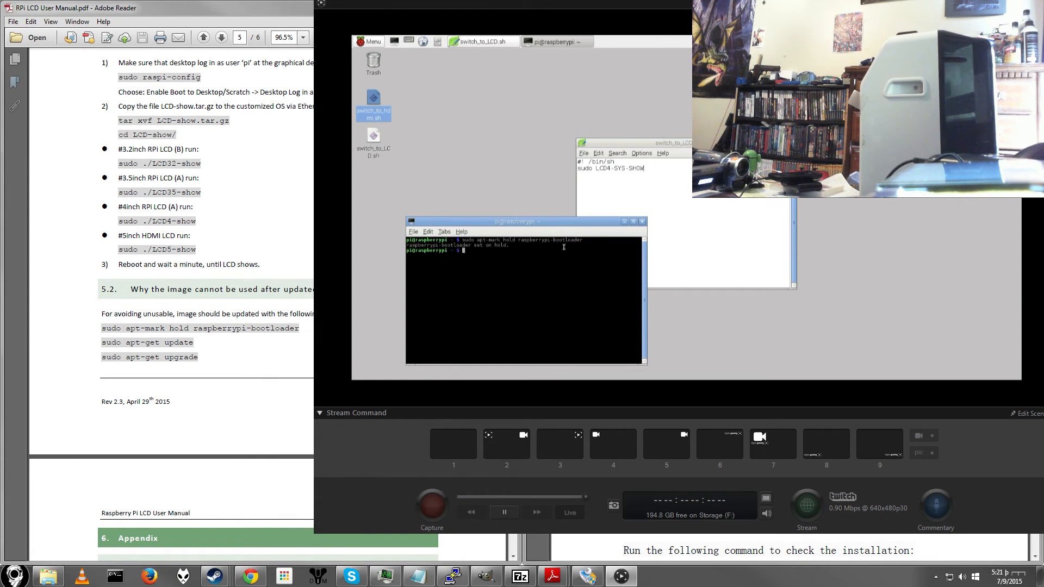
{"action": "mouse_move", "coordinate": [610, 248]}
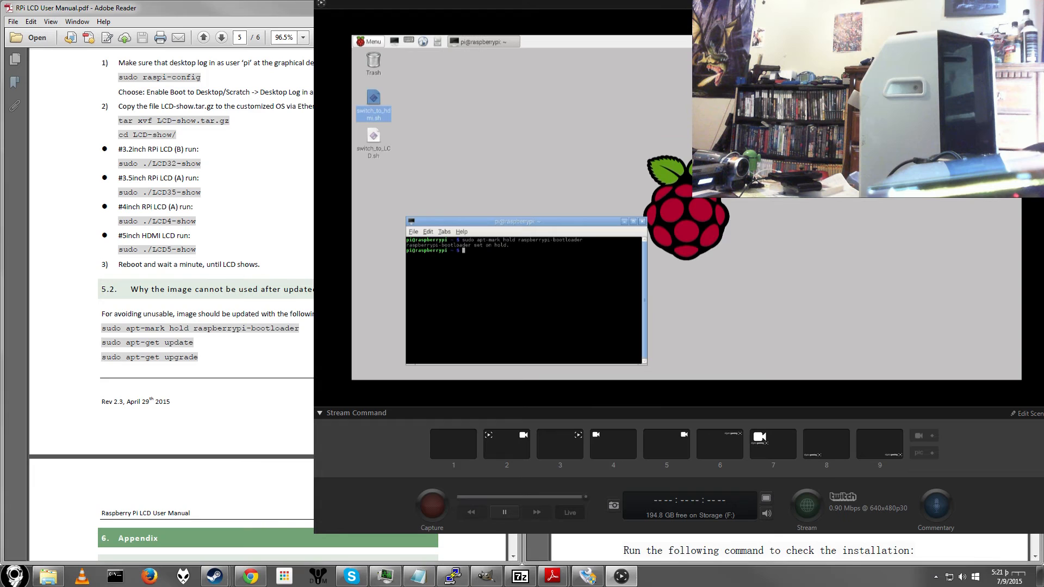
{"action": "mouse_move", "coordinate": [563, 169]}
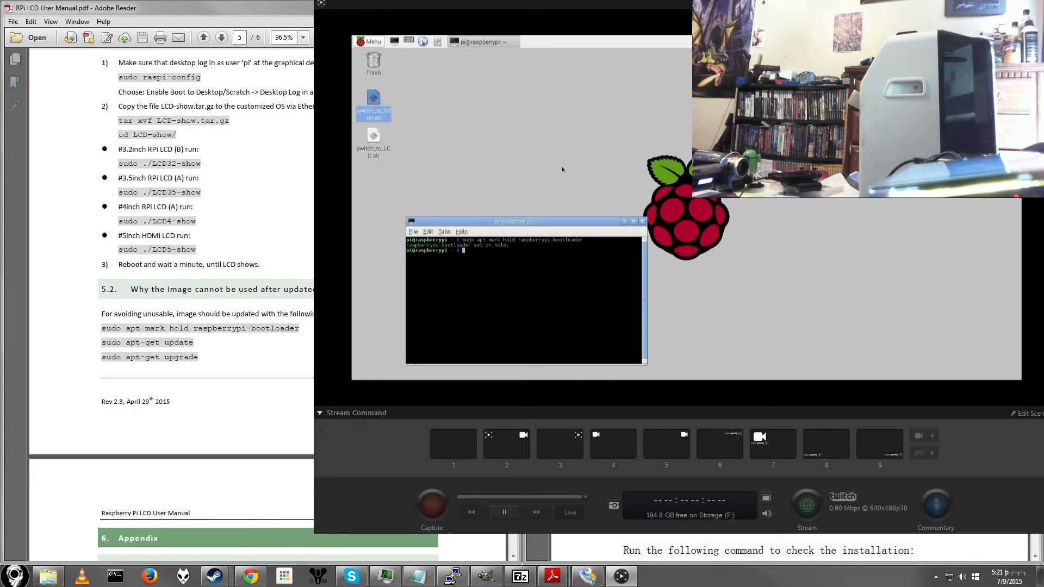
{"action": "mouse_move", "coordinate": [412, 161]}
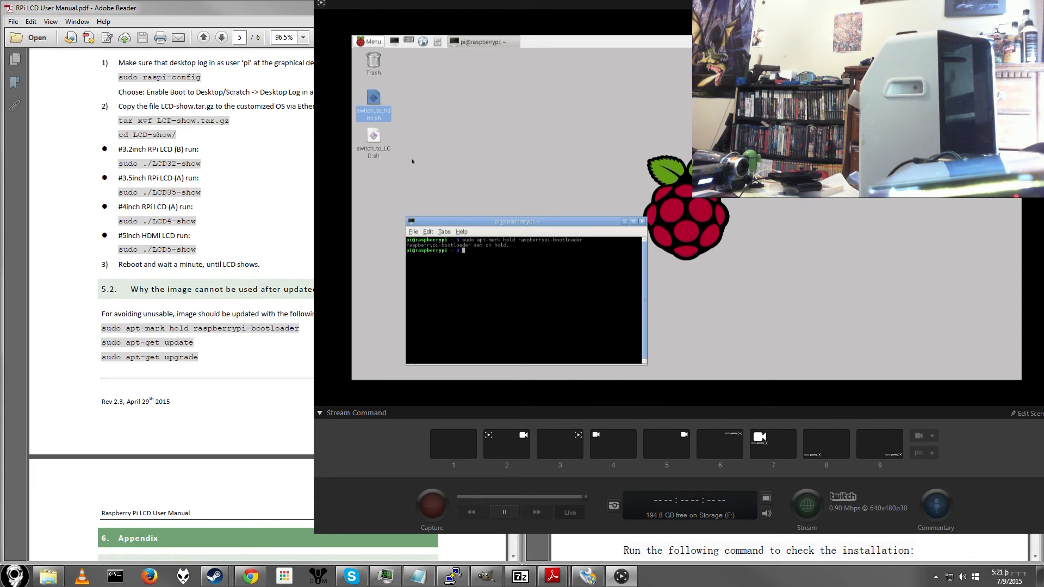
{"action": "mouse_move", "coordinate": [372, 136]}
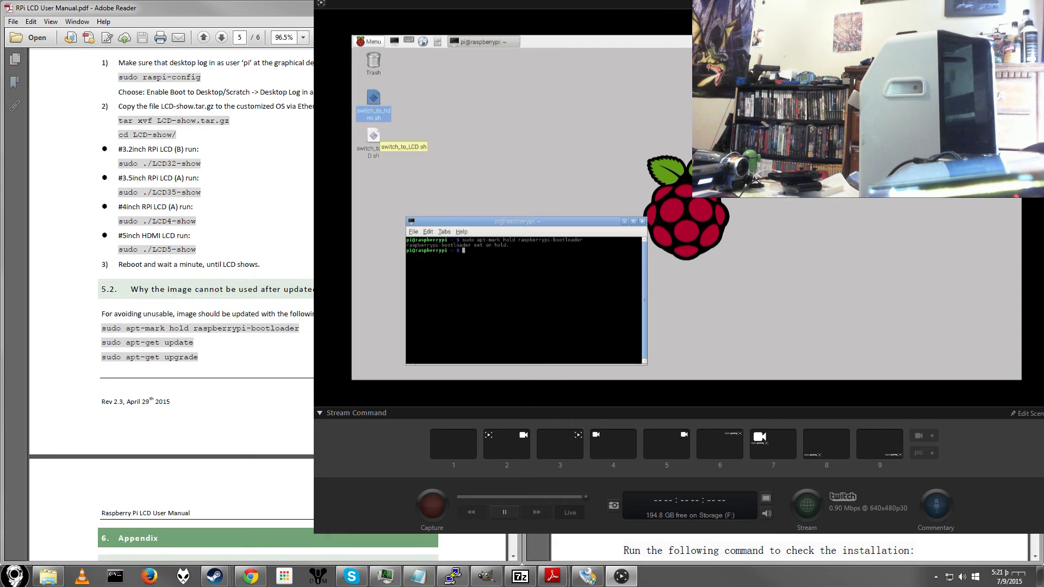
Check the switch_to_LCD.sh script on the desktop and bring up its file actions
{"action": "double_click", "coordinate": [372, 139]}
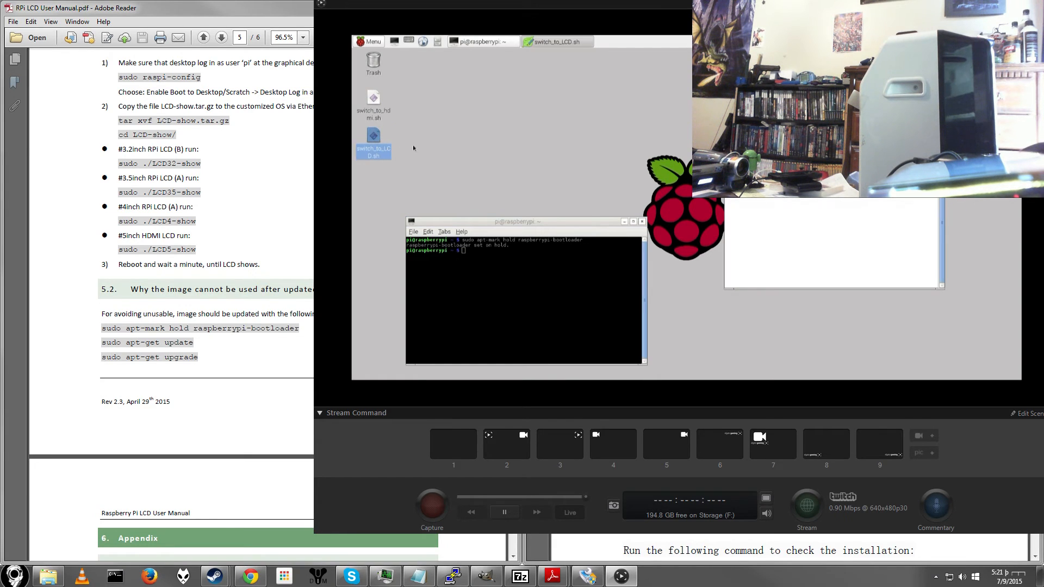
{"action": "mouse_move", "coordinate": [676, 194]}
{"action": "type", "text": "chmod +x"}
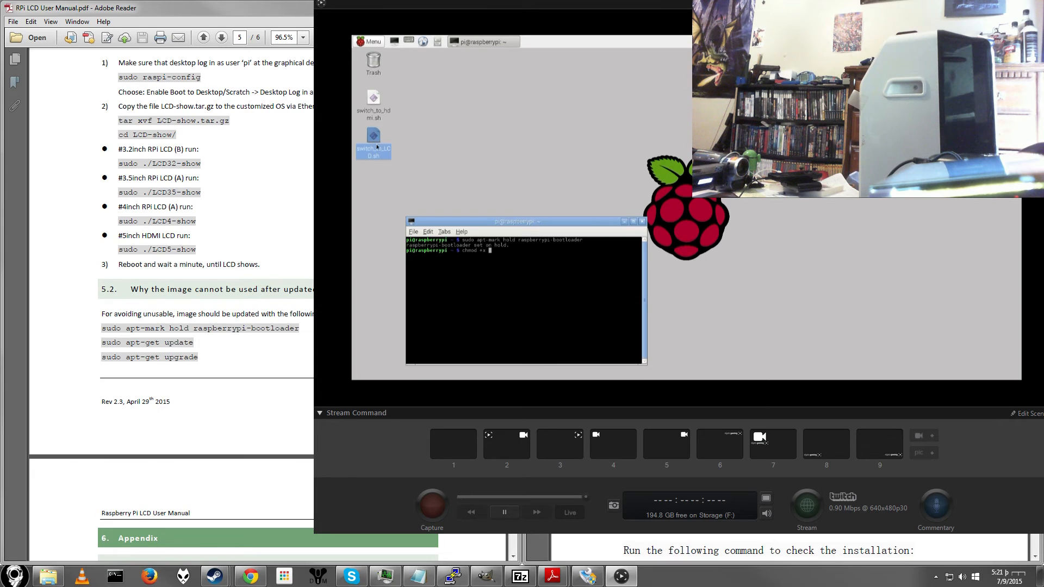
{"action": "right_click", "coordinate": [373, 136]}
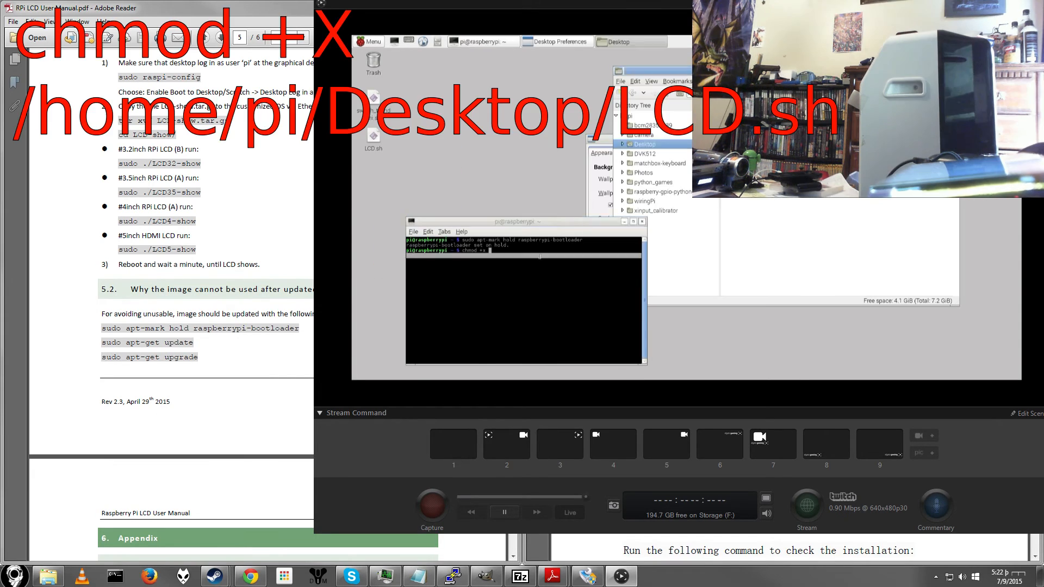
Run chmod +x on /home/pi/Desktop/LCD.sh, then select the HDMI switching script
{"action": "type", "text": "/homr/pi/Desktop/LCD.sh"}
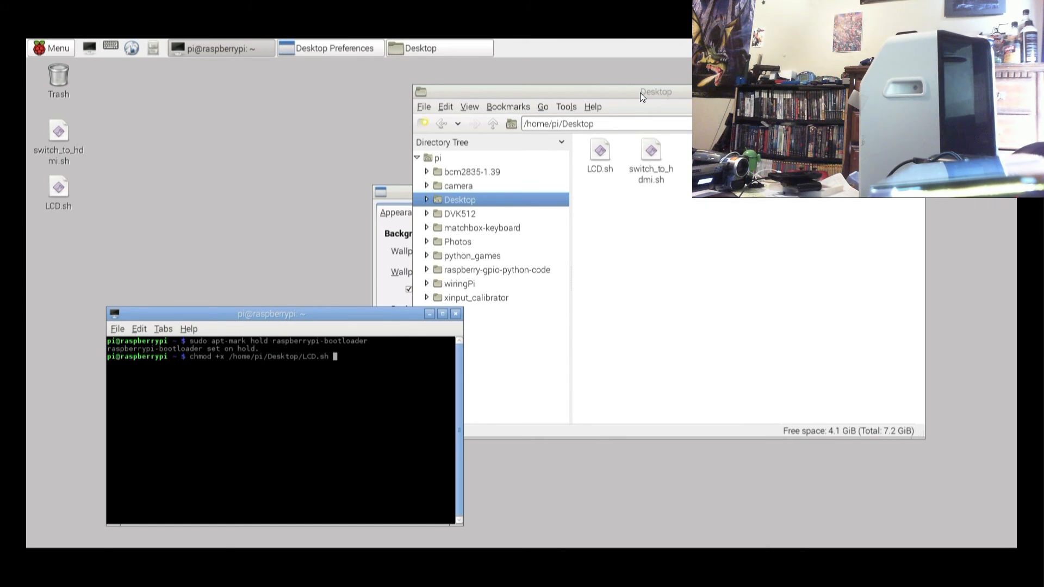
{"action": "key", "text": "Return"}
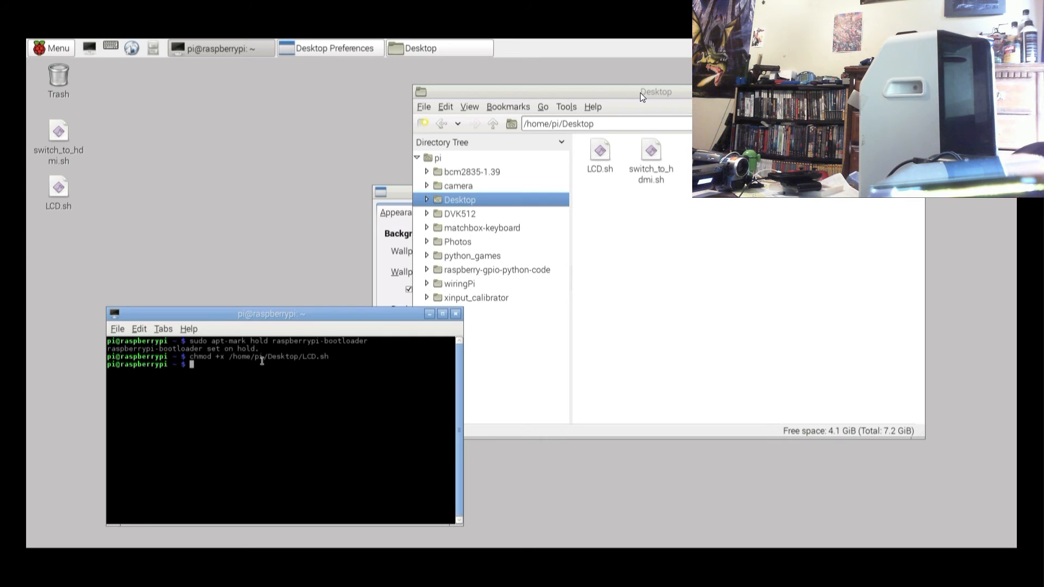
{"action": "left_click", "coordinate": [59, 130]}
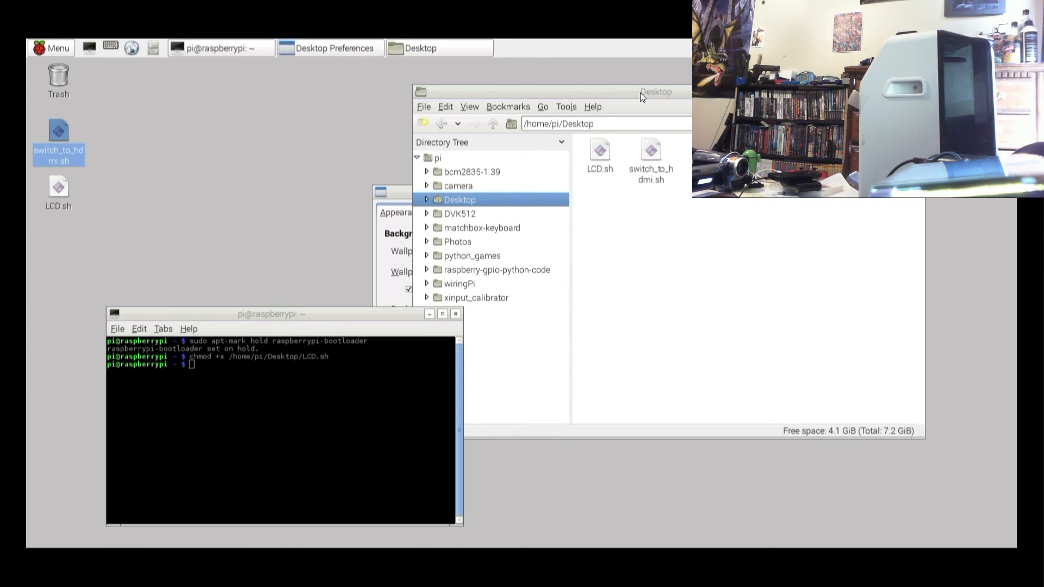
Rename the desktop script switch_to_hdmi.sh to hdmi.sh
{"action": "right_click", "coordinate": [59, 128]}
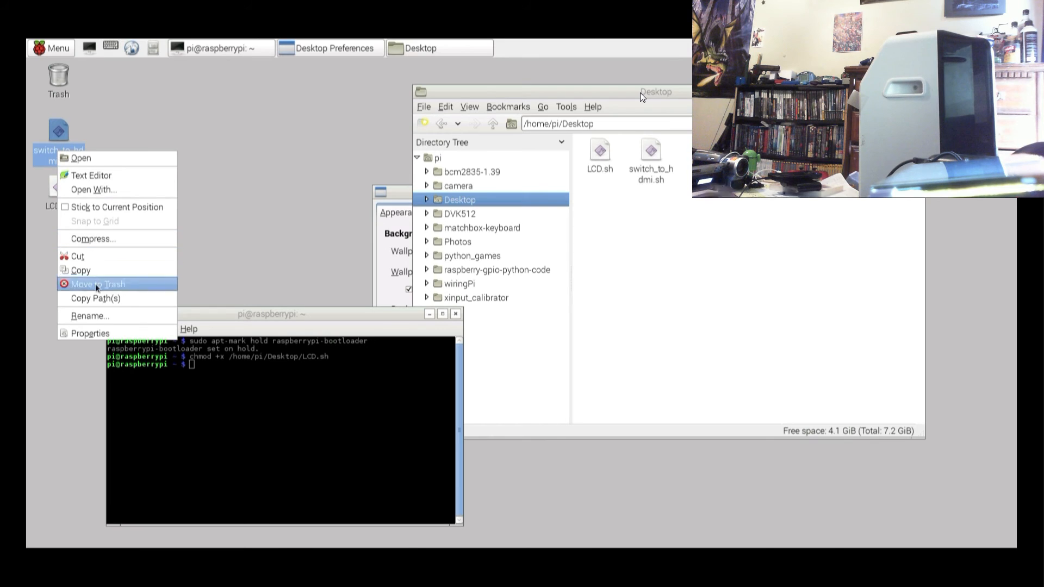
{"action": "left_click", "coordinate": [89, 315]}
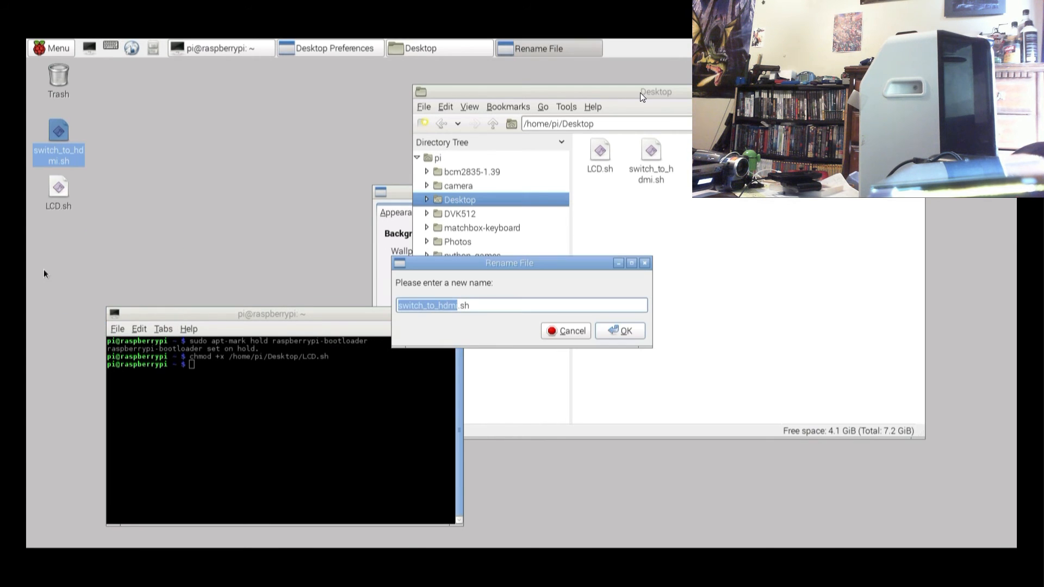
{"action": "type", "text": "hdmi"}
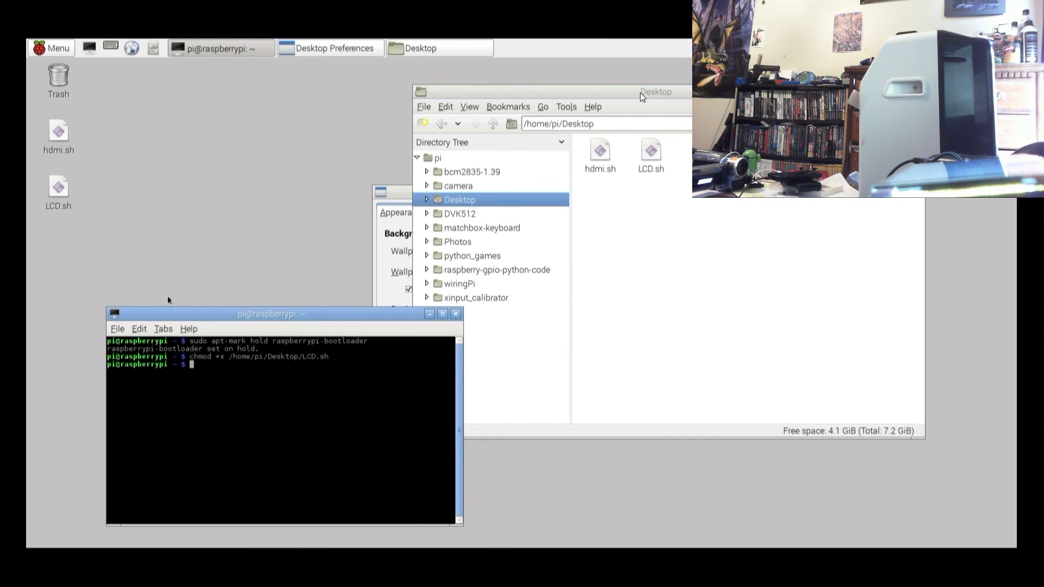
{"action": "mouse_move", "coordinate": [221, 365]}
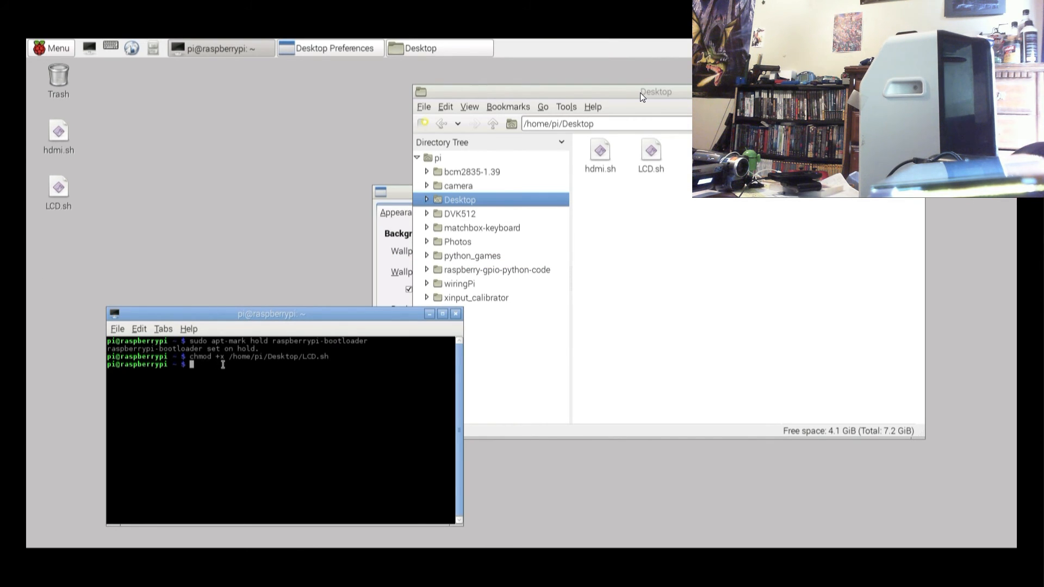
Run 'chmod +x /home/pi/Desktop/hdmi.sh', then try LCD.sh and dismiss its Execute File prompt
{"action": "type", "text": "chmod +x /home/pi/Desktop/L"}
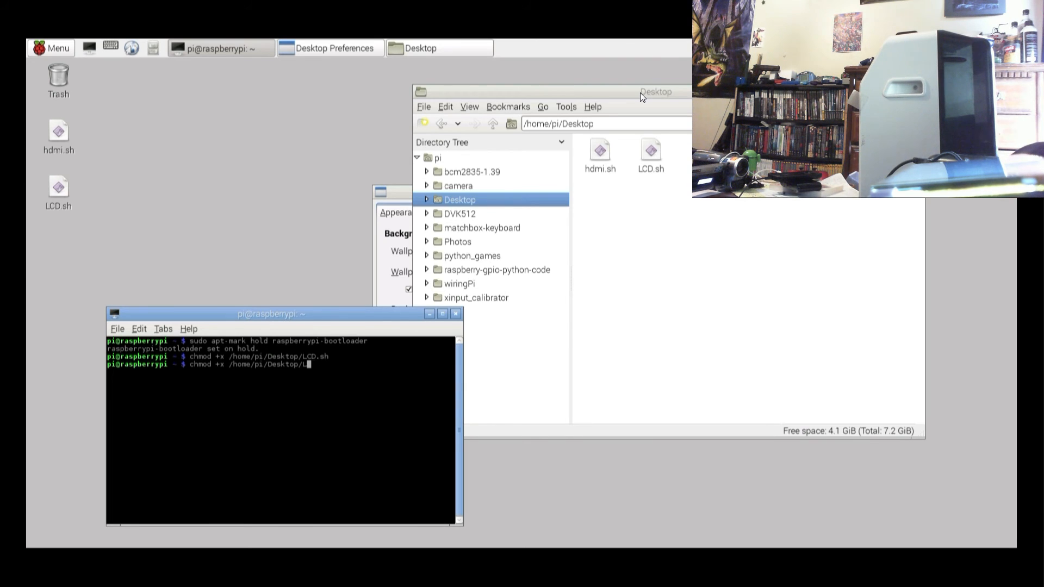
{"action": "type", "text": "h"}
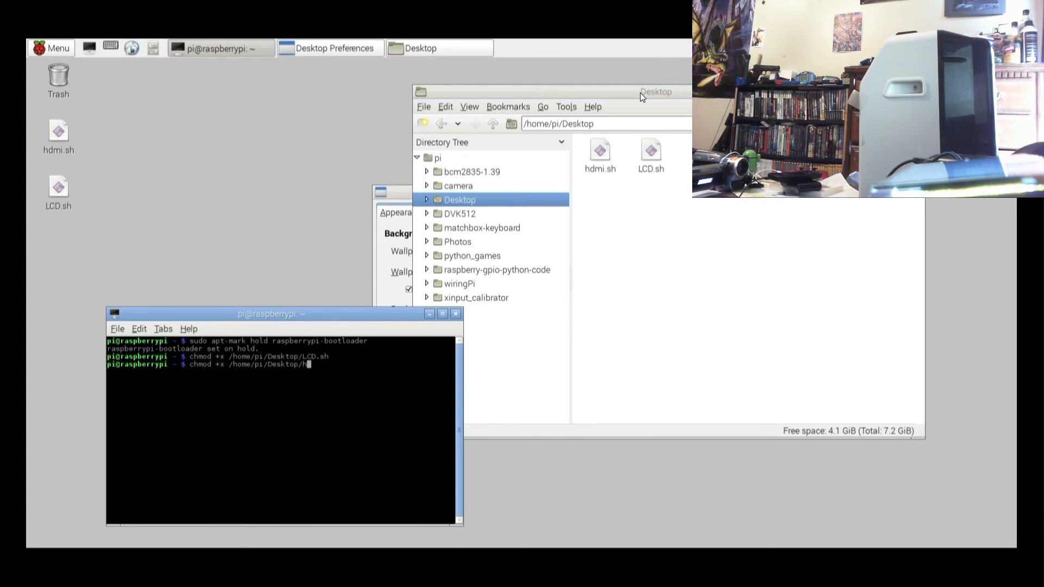
{"action": "type", "text": "dmi.sh"}
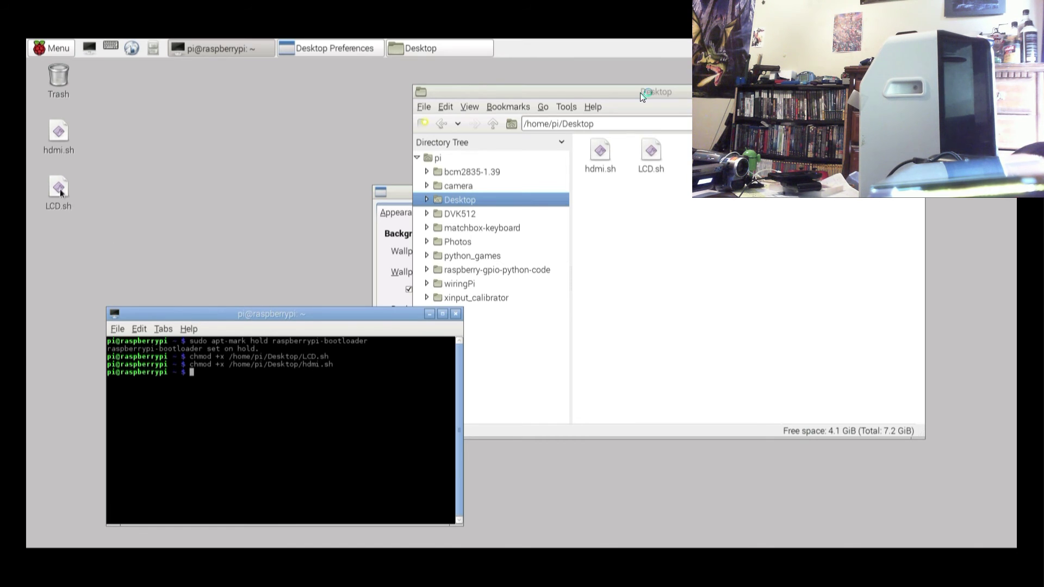
{"action": "double_click", "coordinate": [58, 187]}
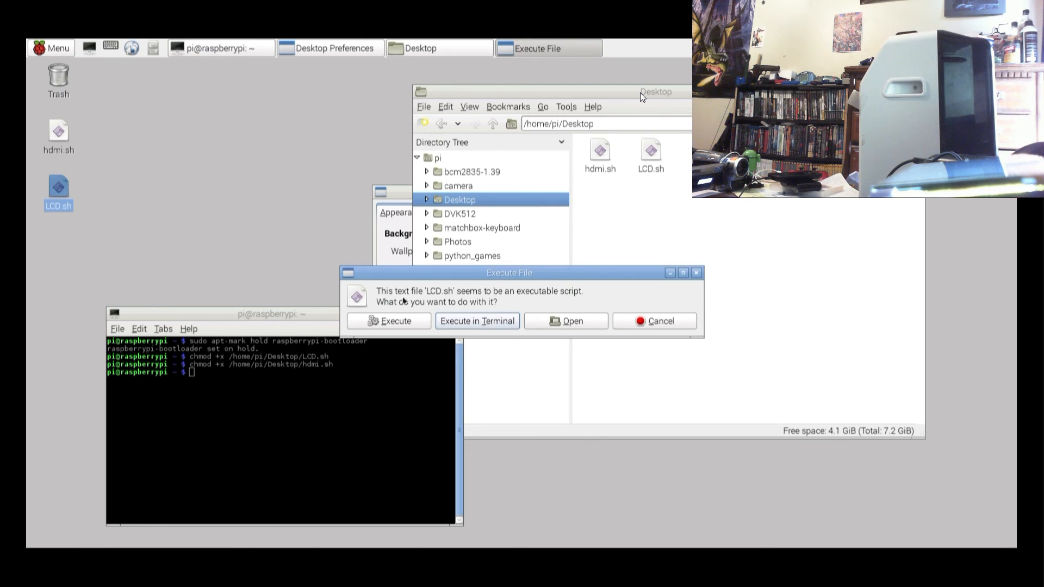
{"action": "left_click", "coordinate": [661, 320]}
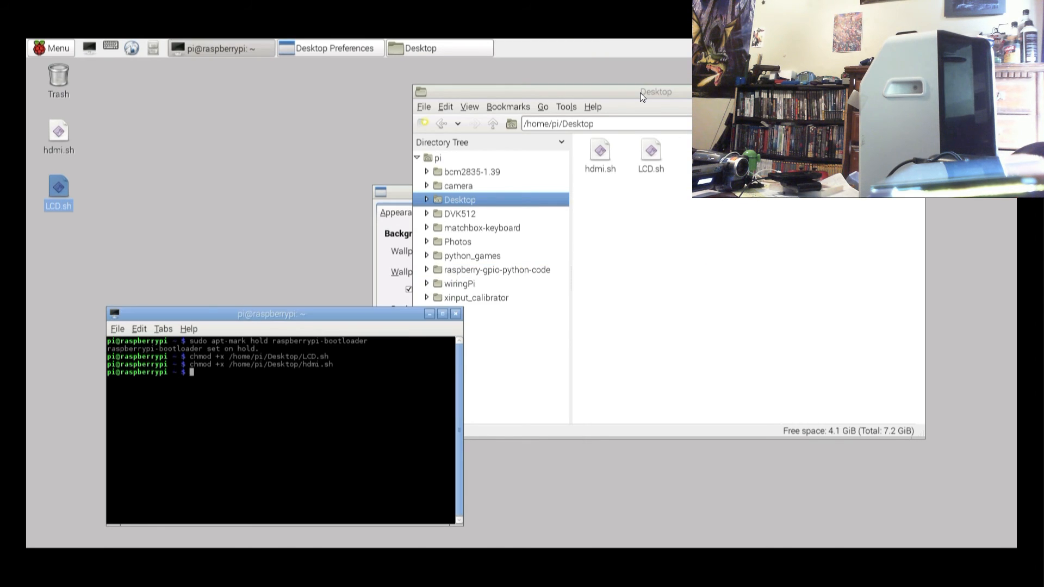